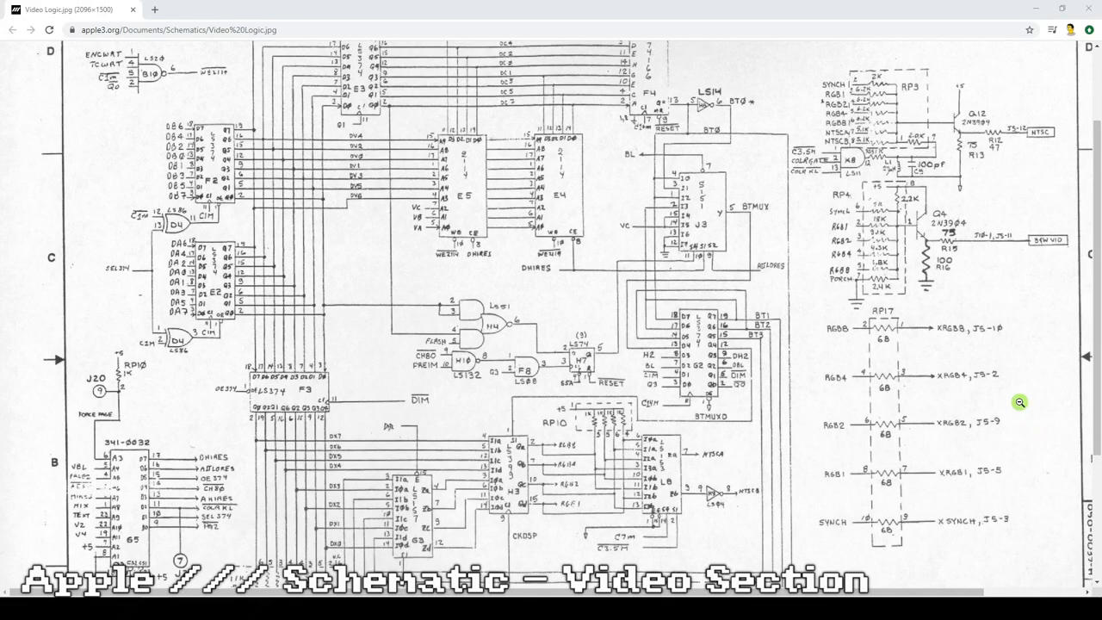
mouse_move(1019, 347)
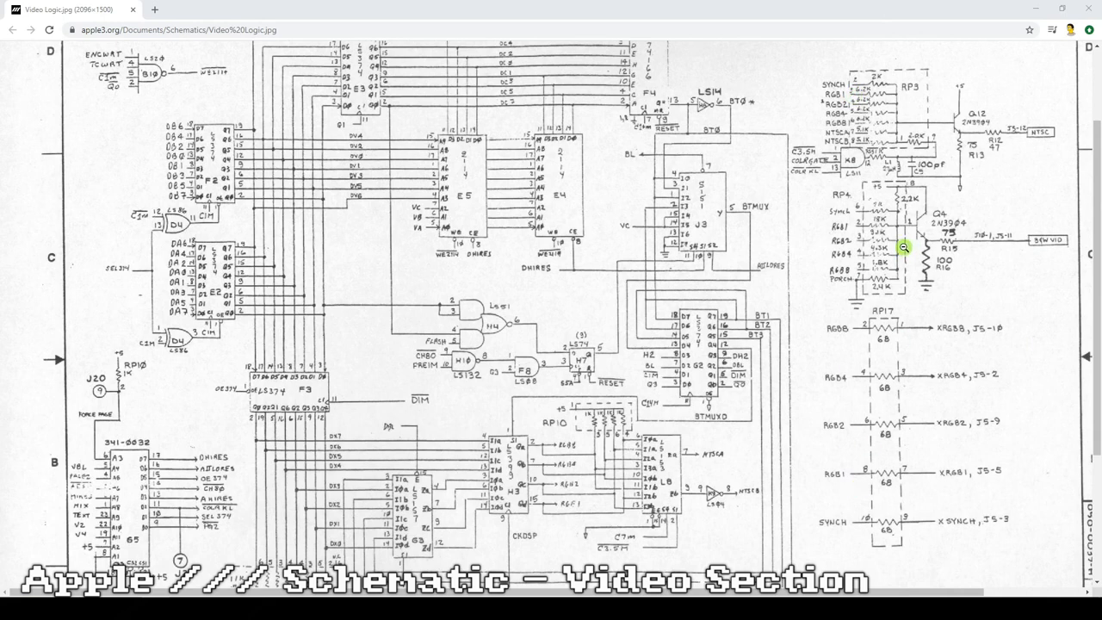
mouse_move(207, 413)
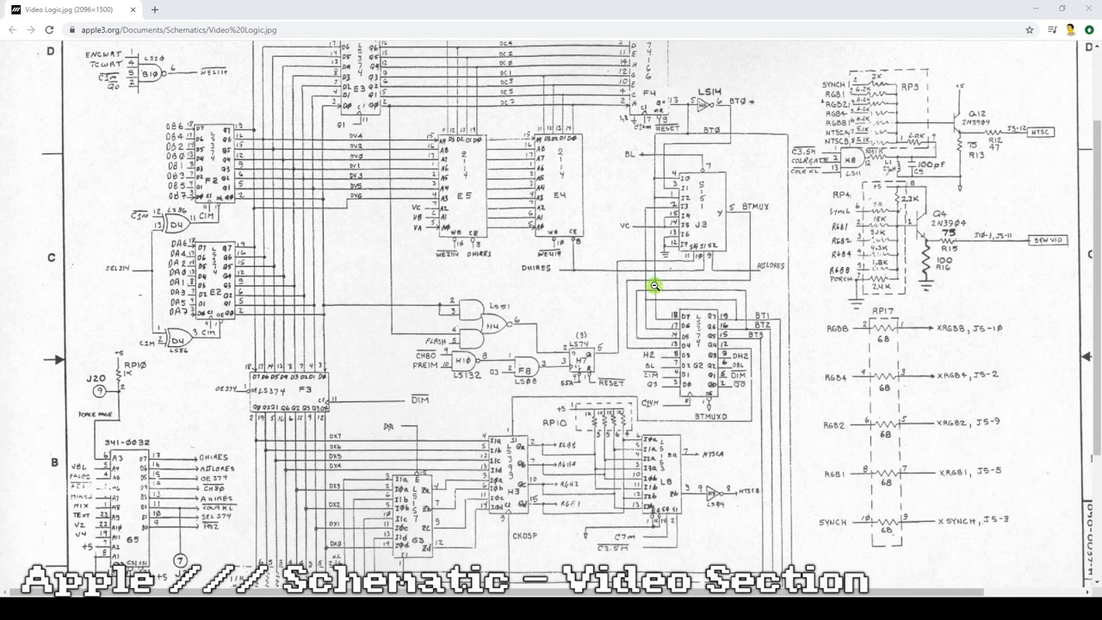
mouse_move(887, 289)
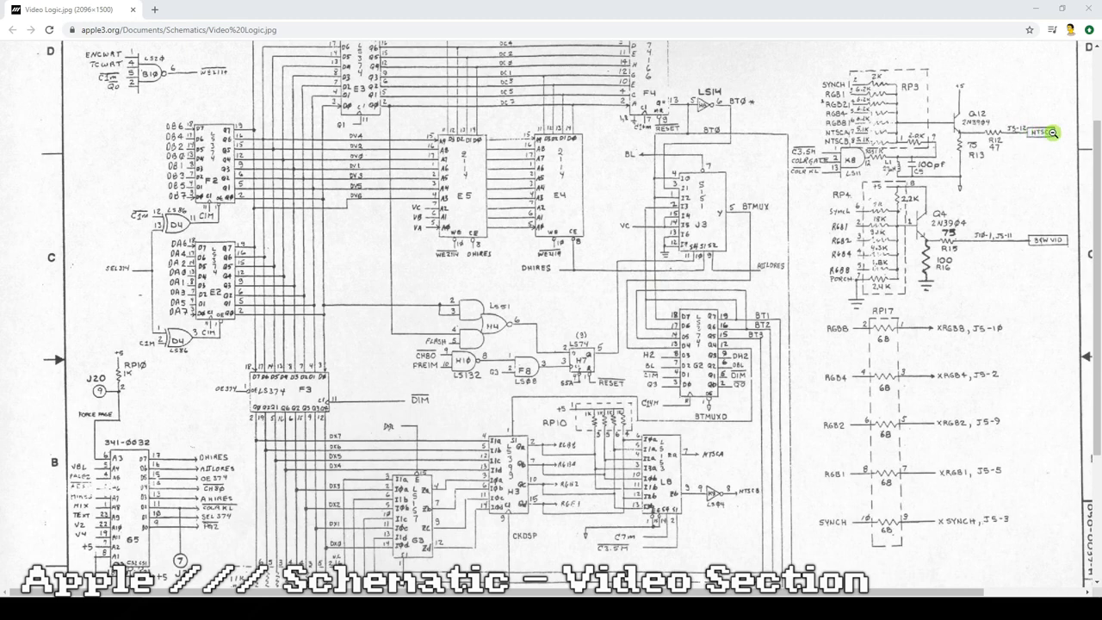
mouse_move(1052, 241)
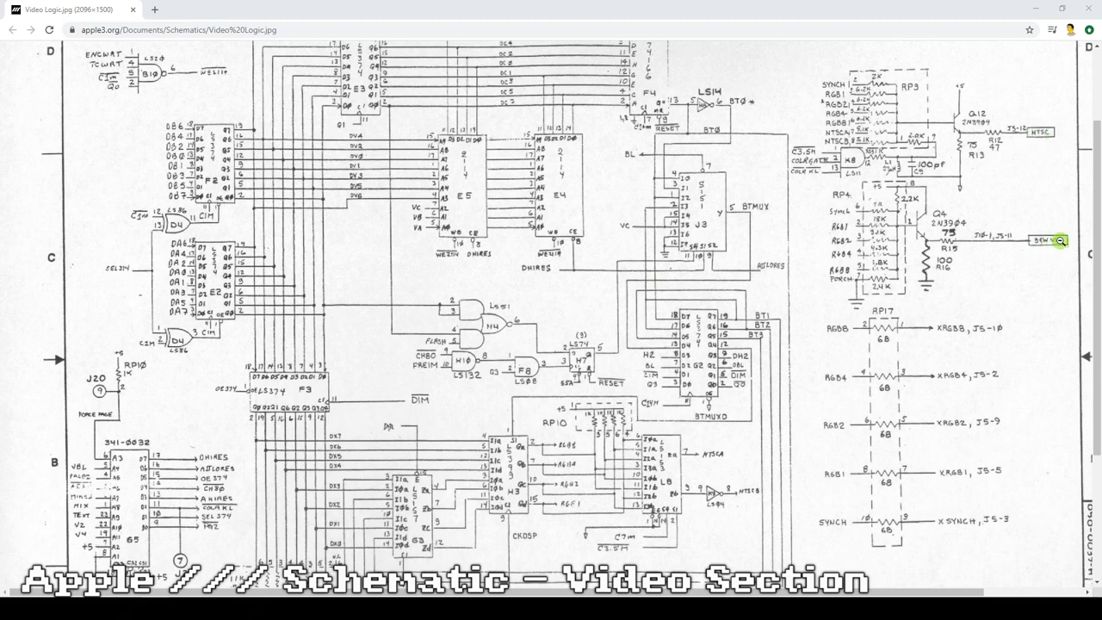
mouse_move(914, 286)
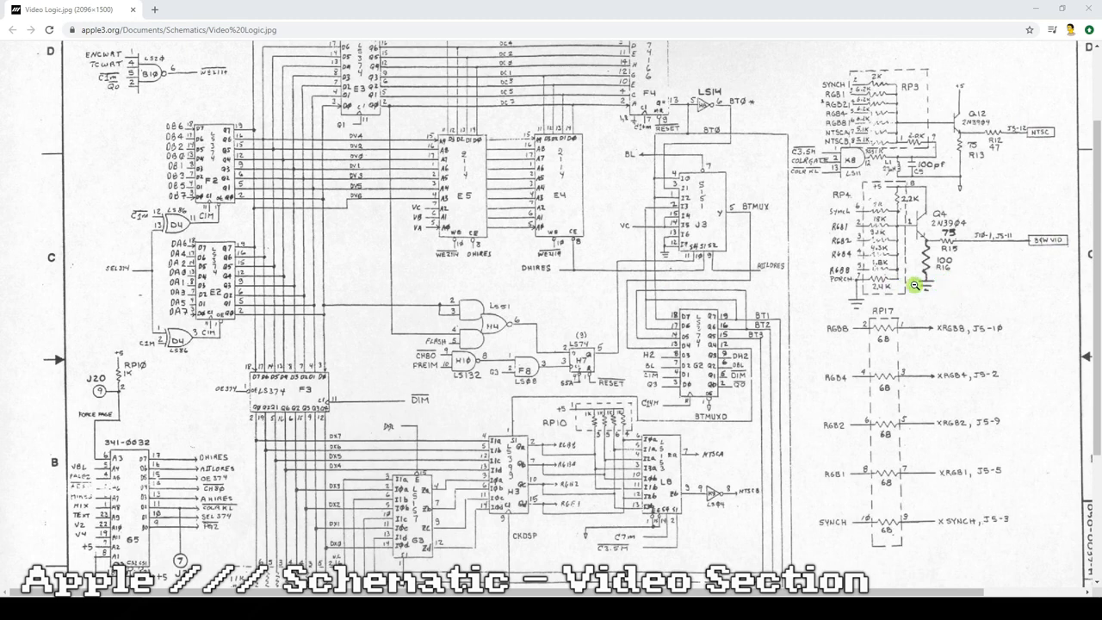
mouse_move(868, 297)
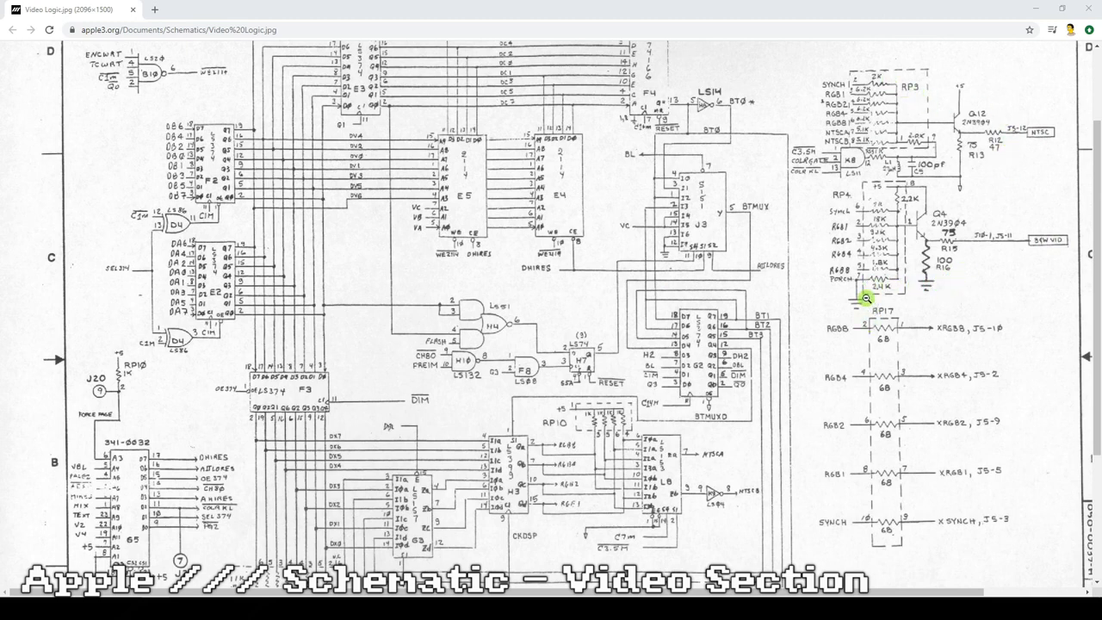
mouse_move(879, 83)
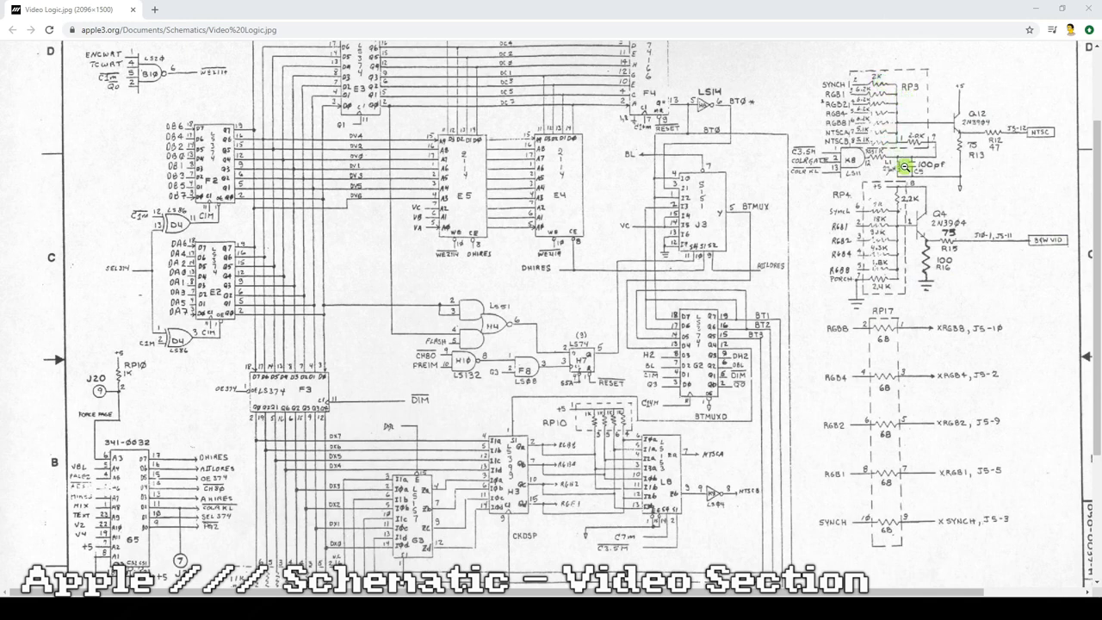
mouse_move(936, 245)
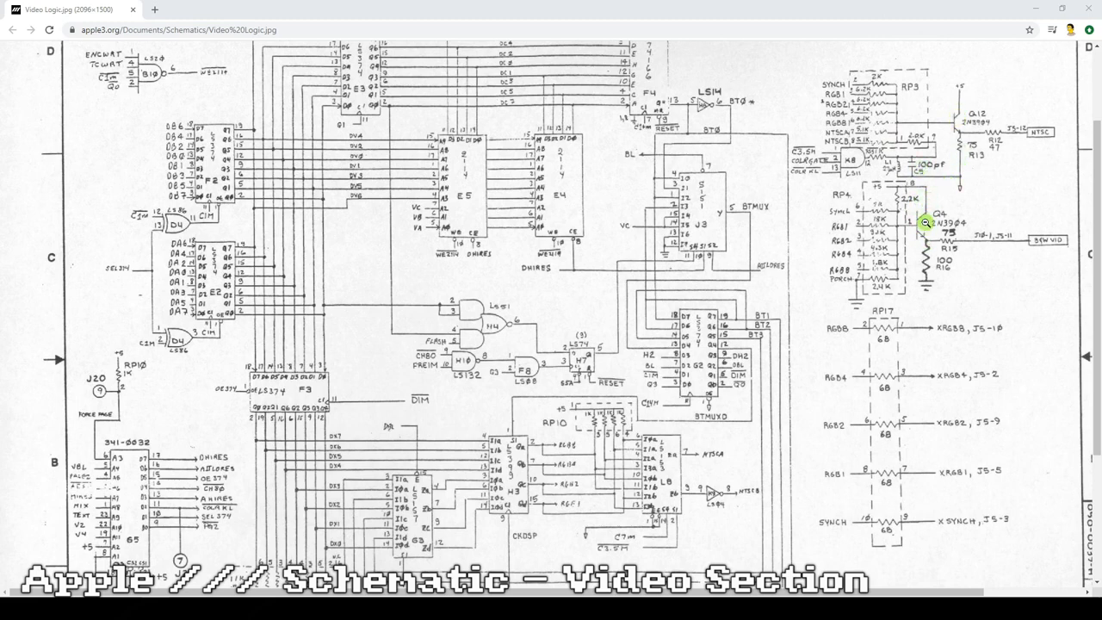
mouse_move(840, 217)
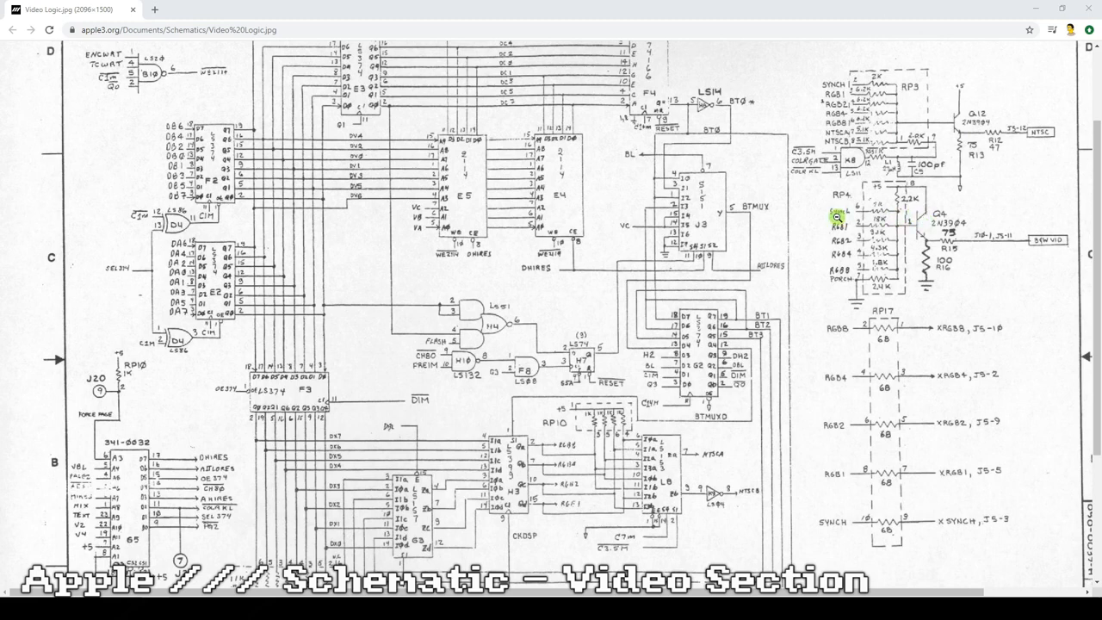
mouse_move(855, 64)
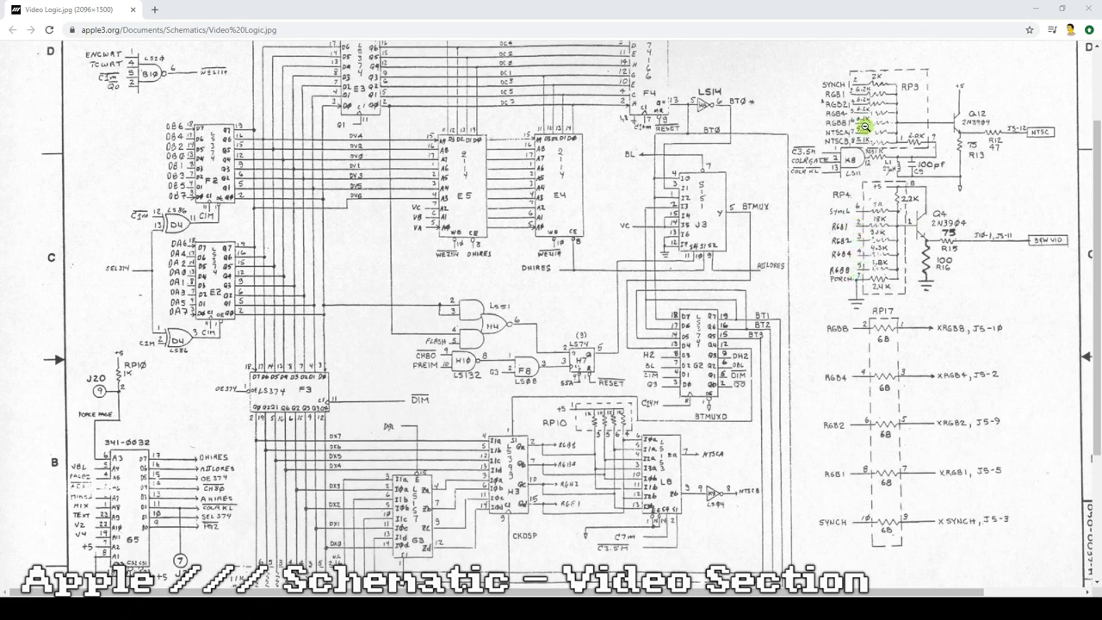
mouse_move(882, 107)
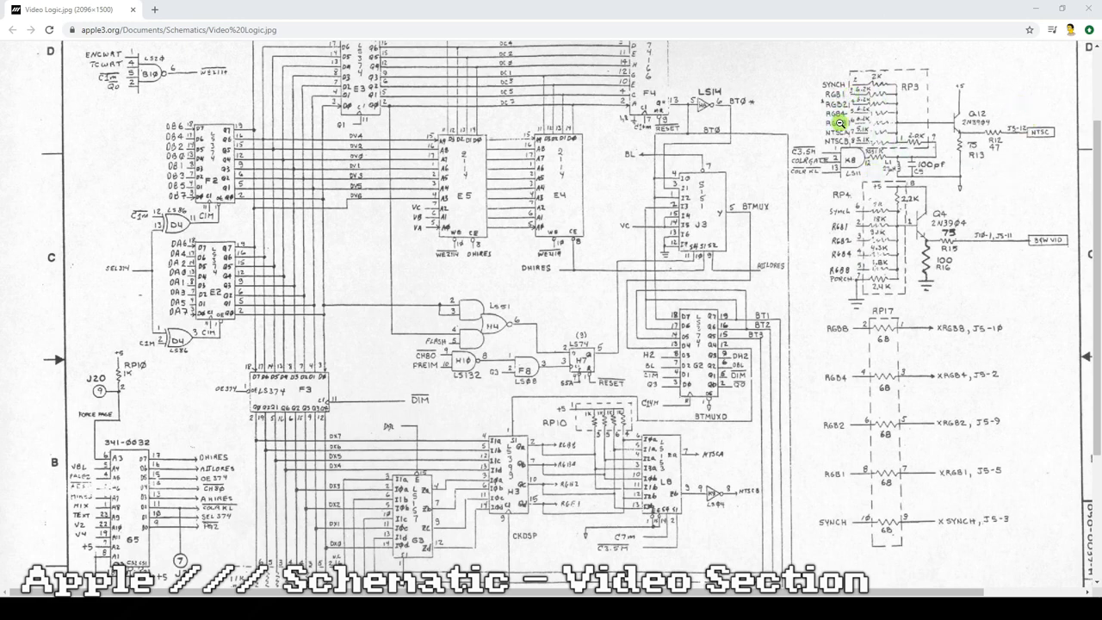
mouse_move(892, 231)
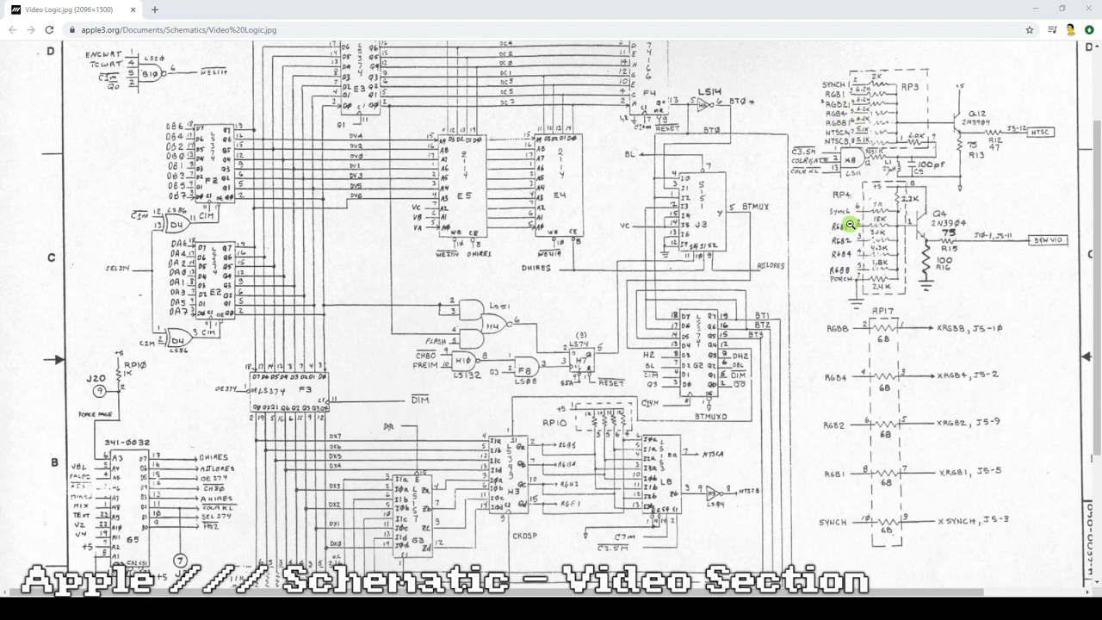
mouse_move(867, 89)
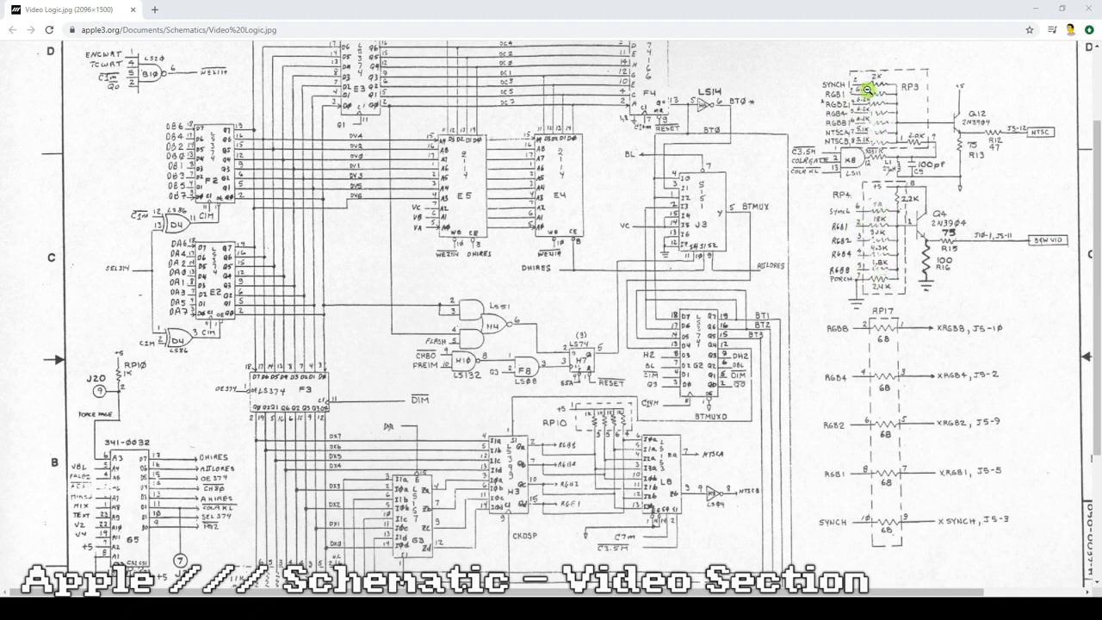
mouse_move(864, 88)
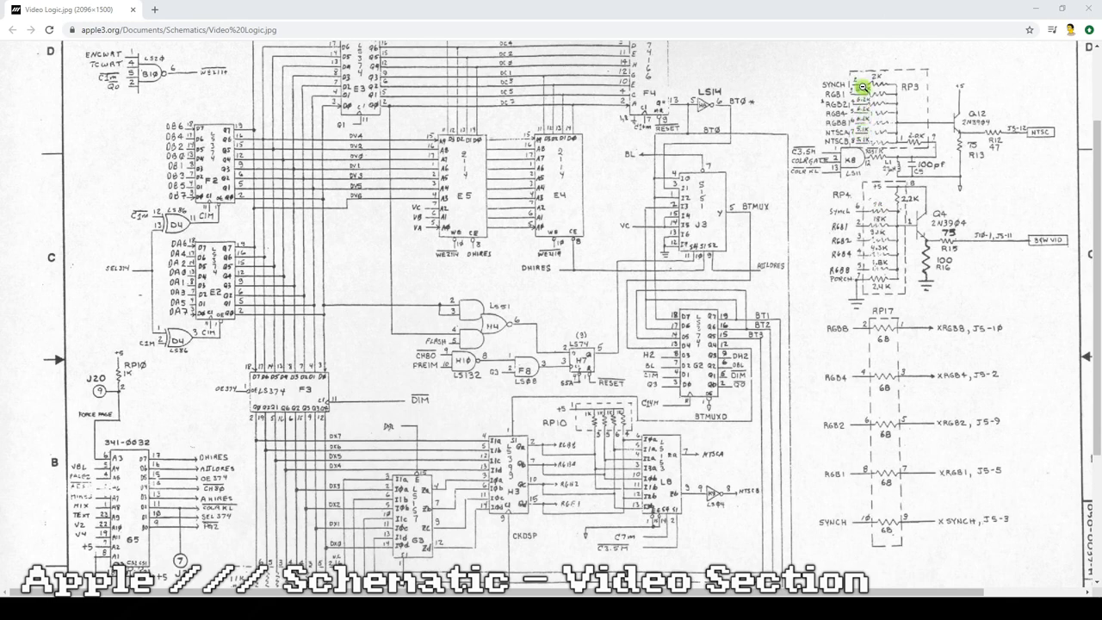
mouse_move(835, 94)
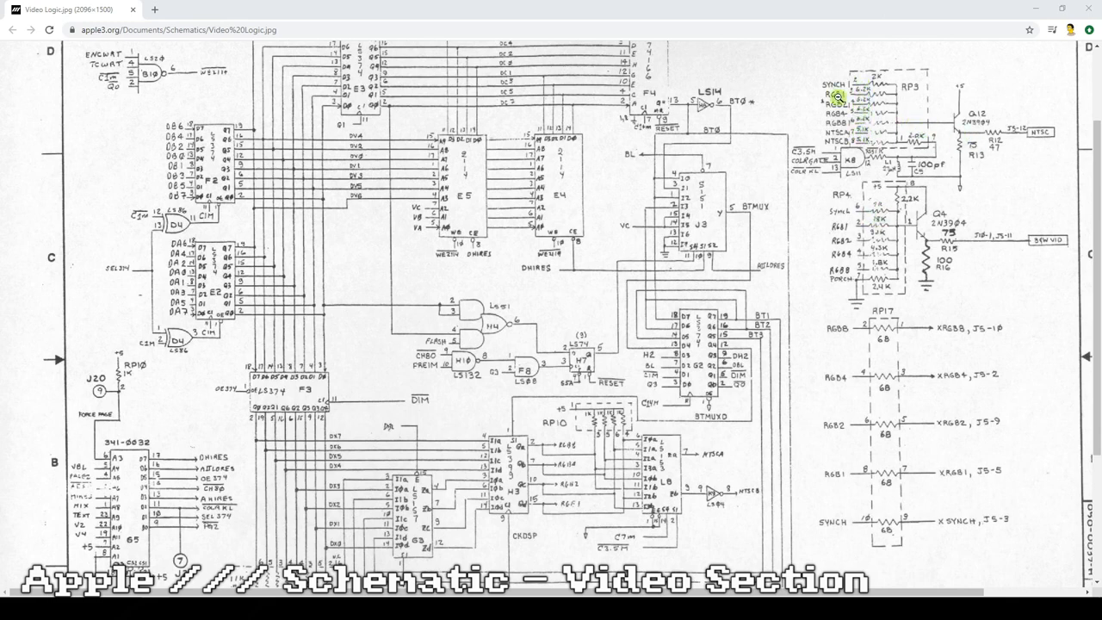
mouse_move(864, 275)
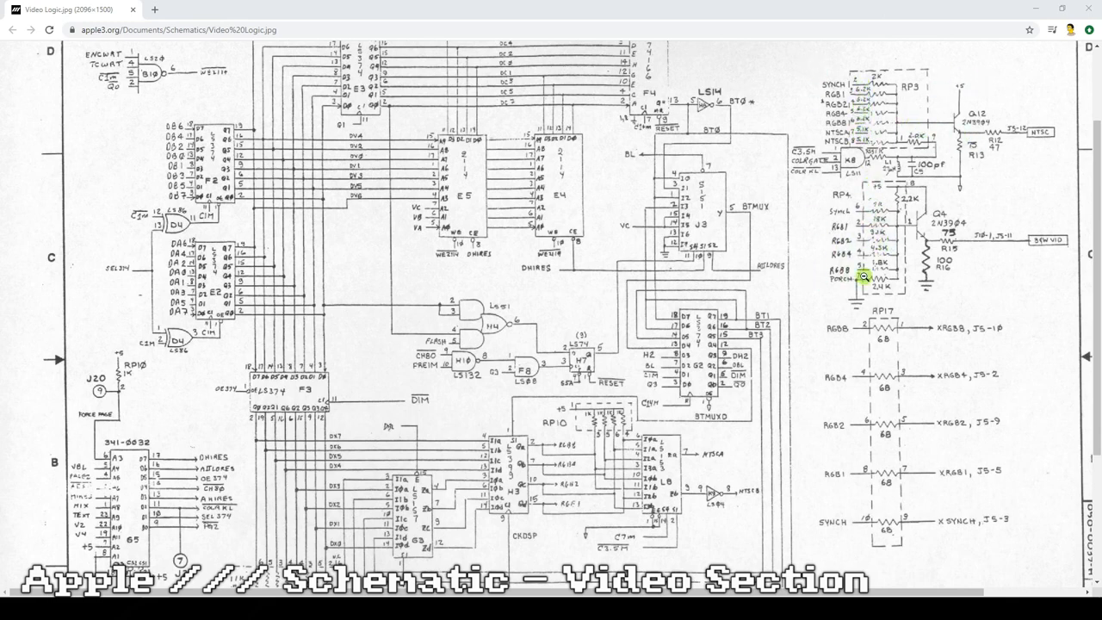
mouse_move(861, 230)
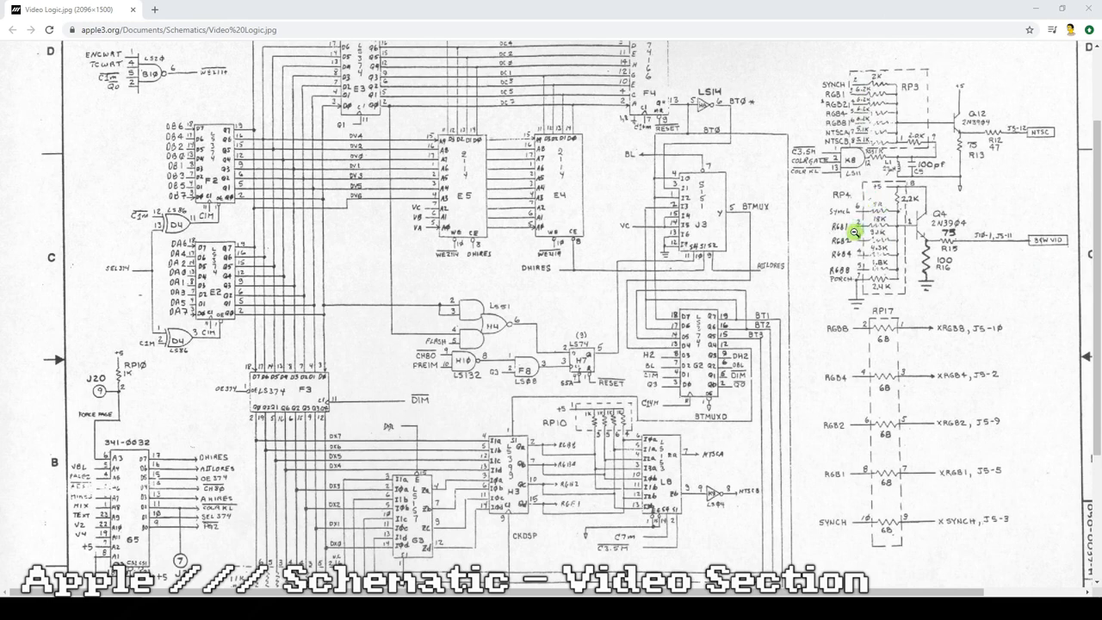
mouse_move(843, 127)
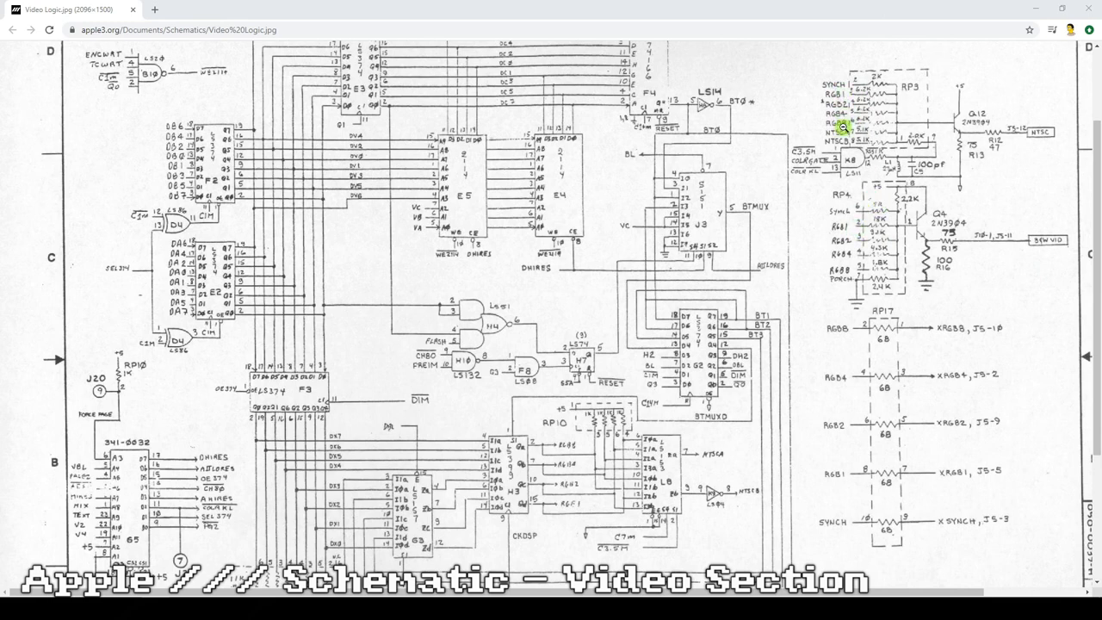
mouse_move(847, 269)
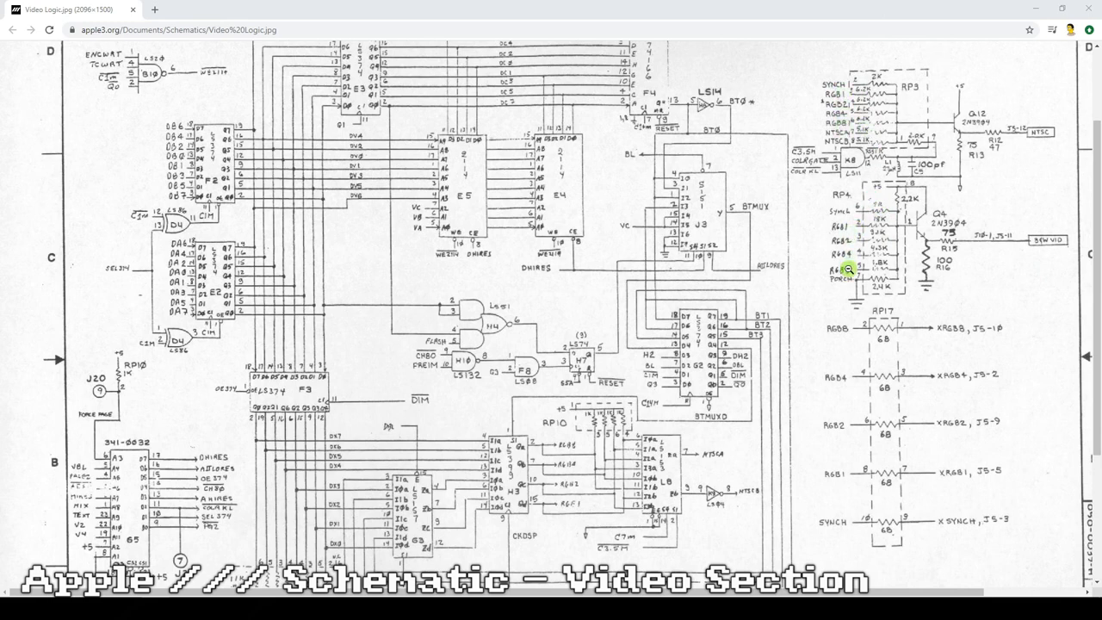
mouse_move(825, 323)
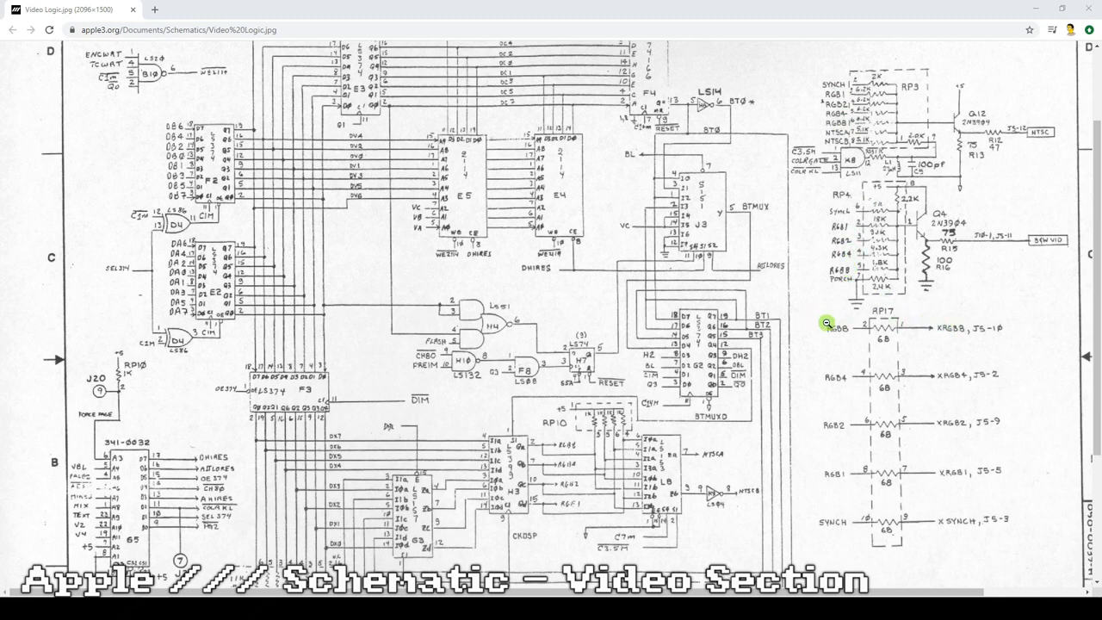
mouse_move(837, 326)
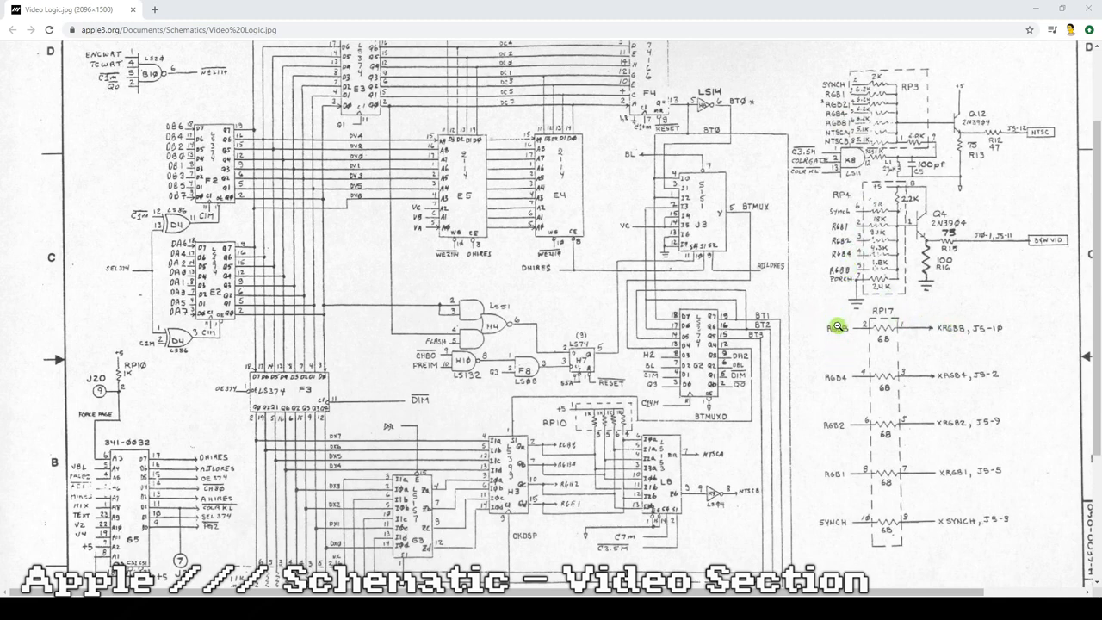
mouse_move(962, 334)
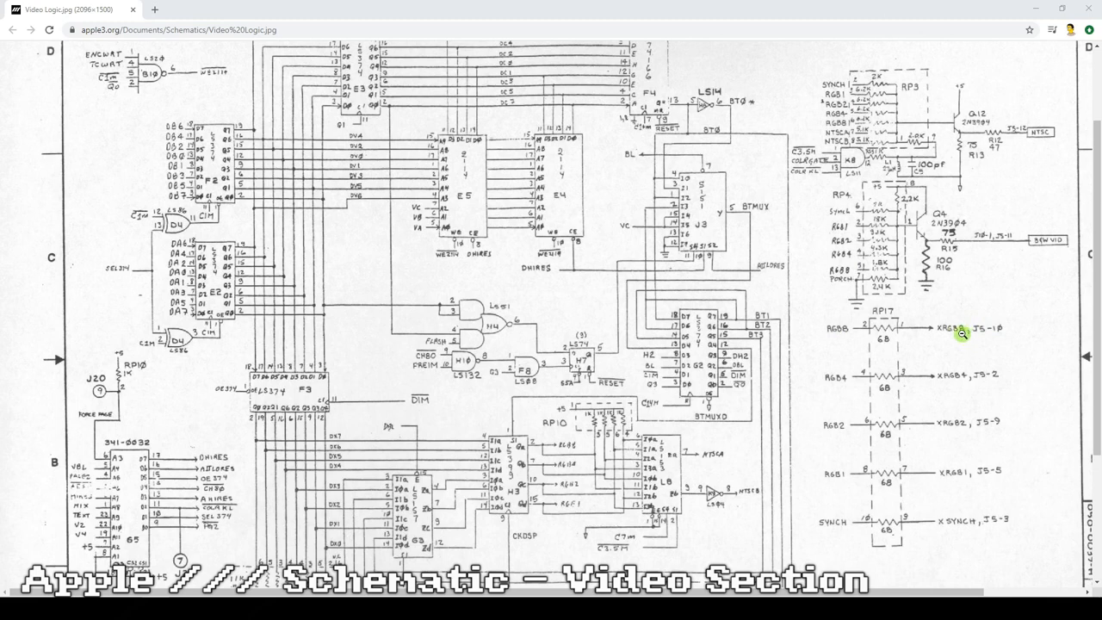
mouse_move(953, 345)
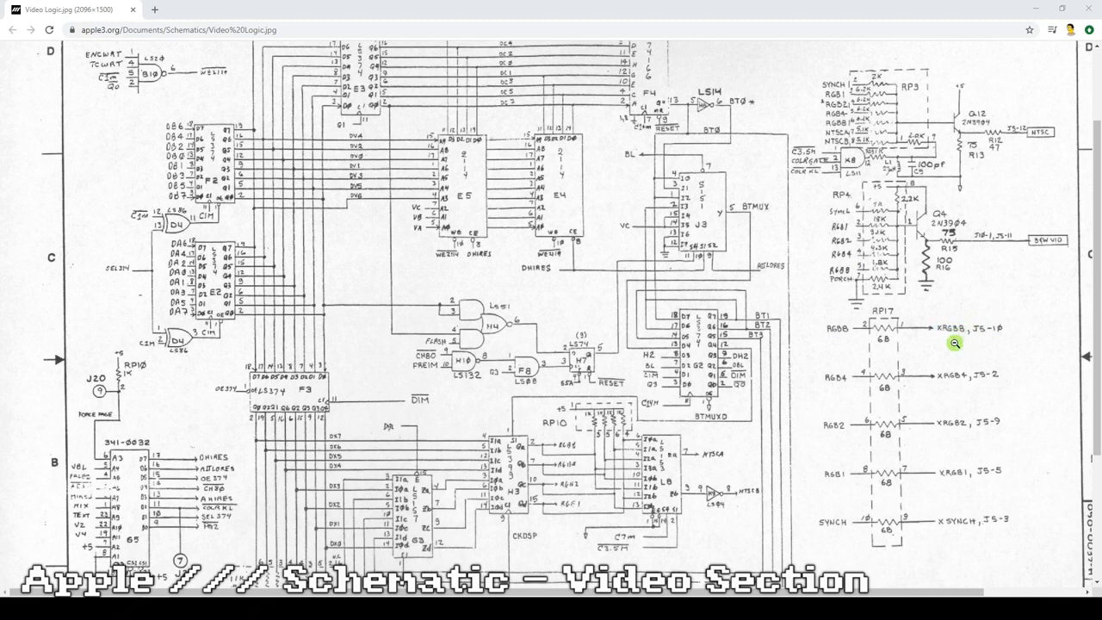
mouse_move(999, 523)
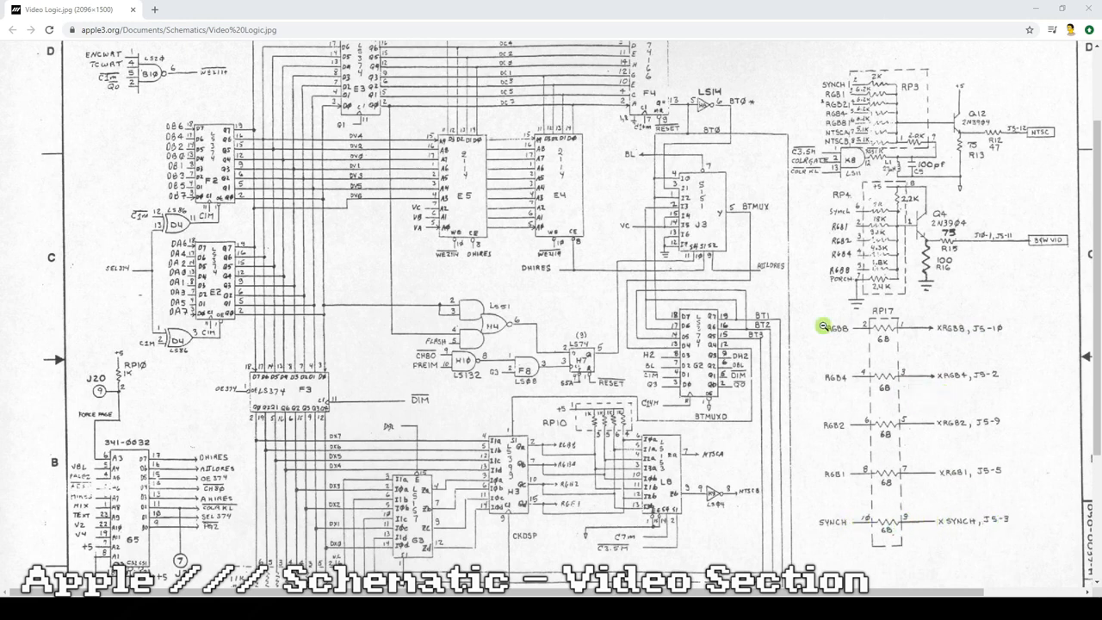
mouse_move(957, 269)
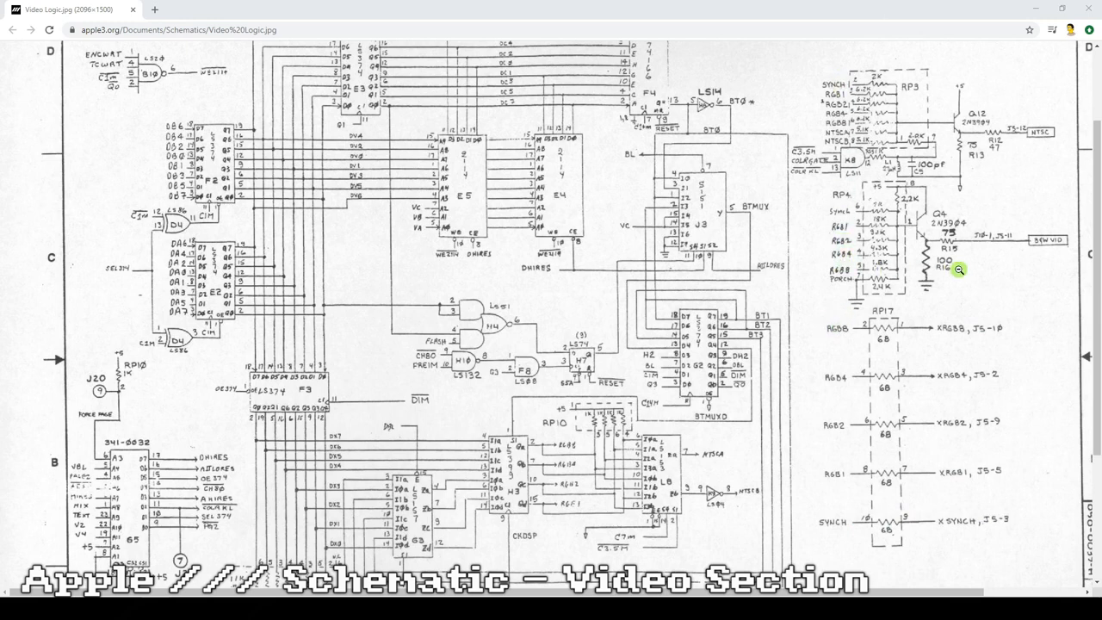
mouse_move(882, 343)
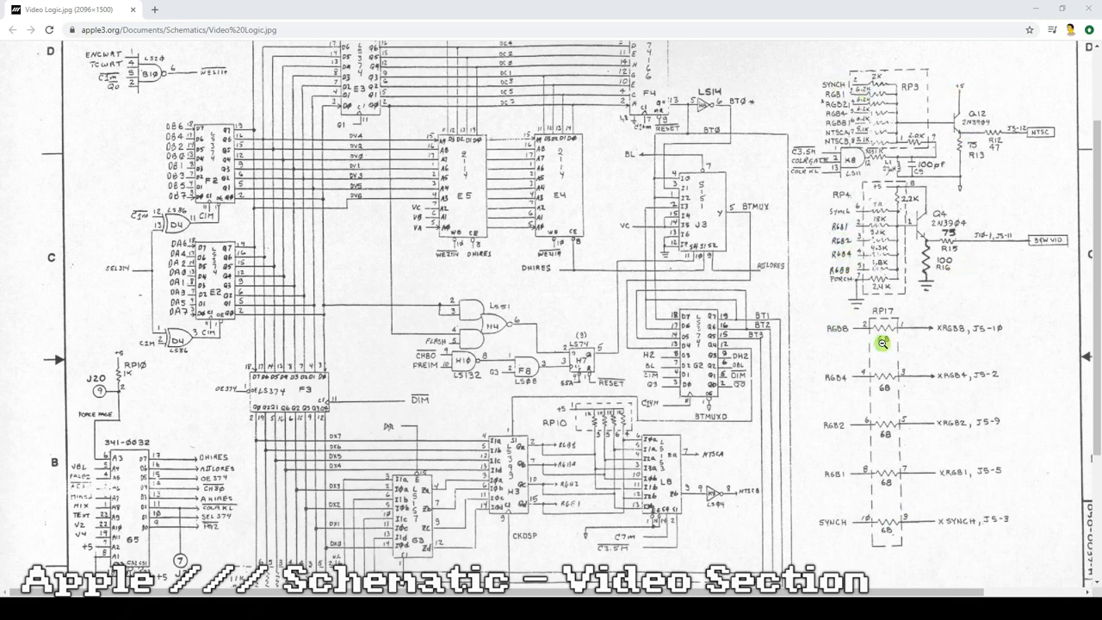
mouse_move(962, 392)
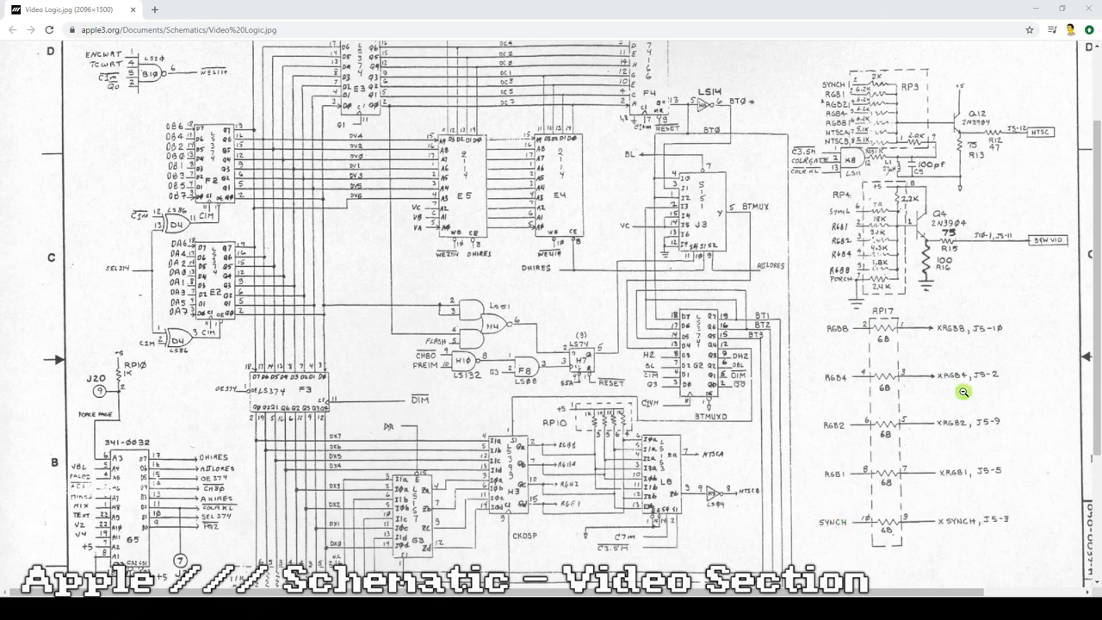
mouse_move(847, 327)
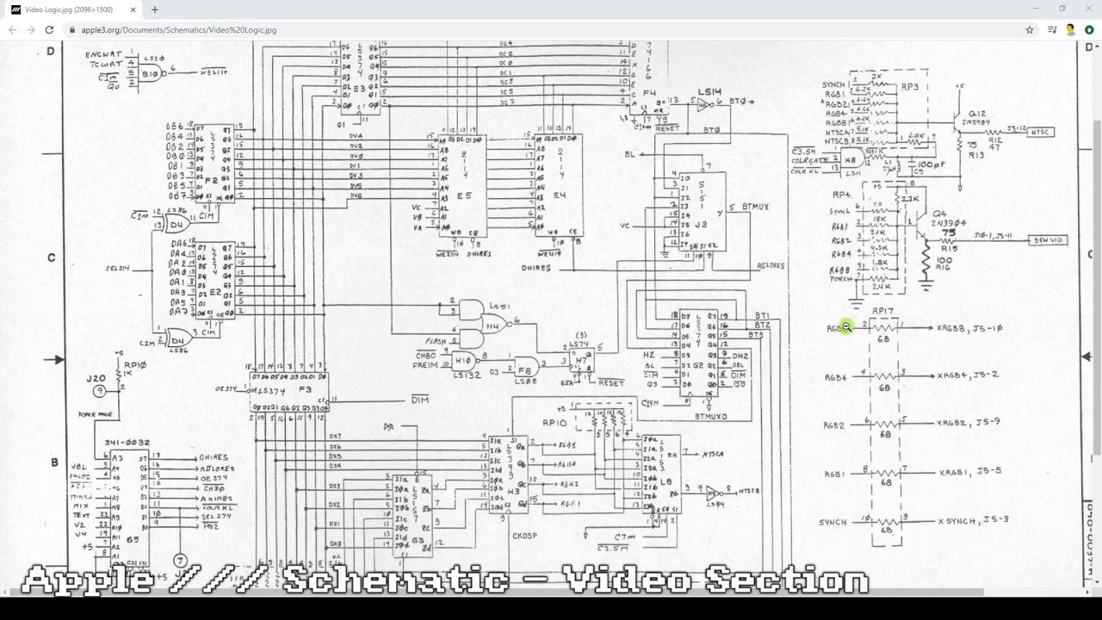
mouse_move(840, 479)
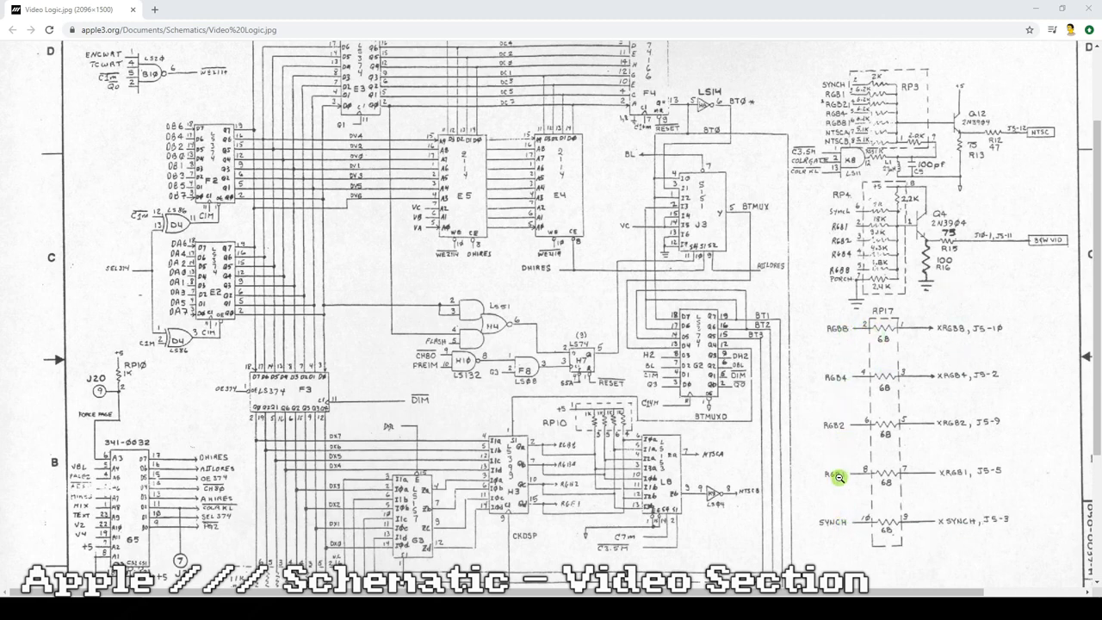
mouse_move(841, 513)
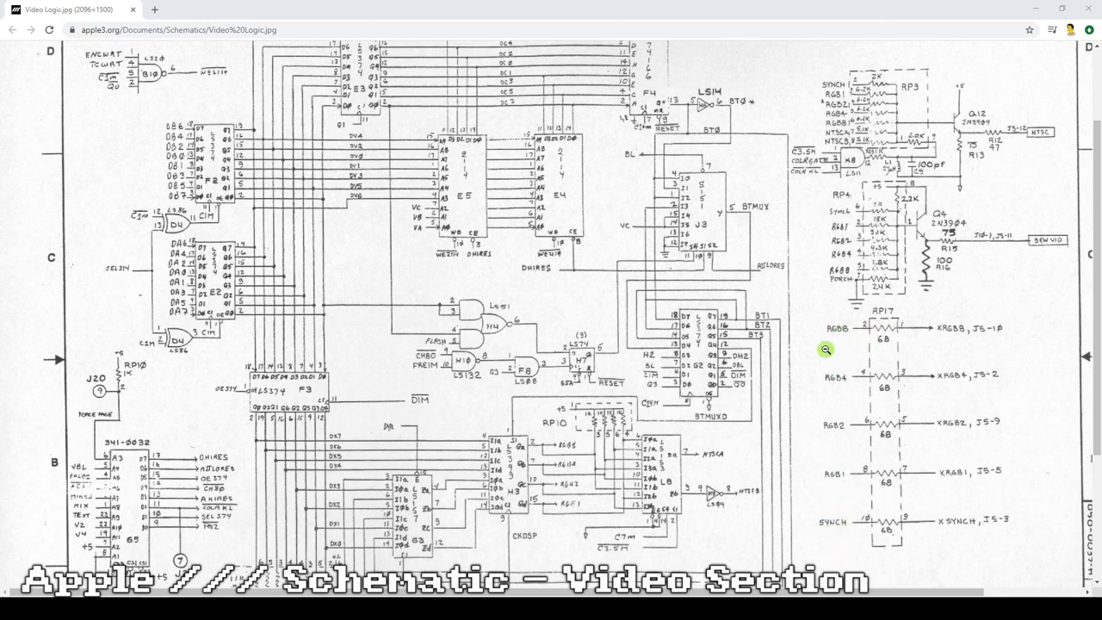
mouse_move(840, 274)
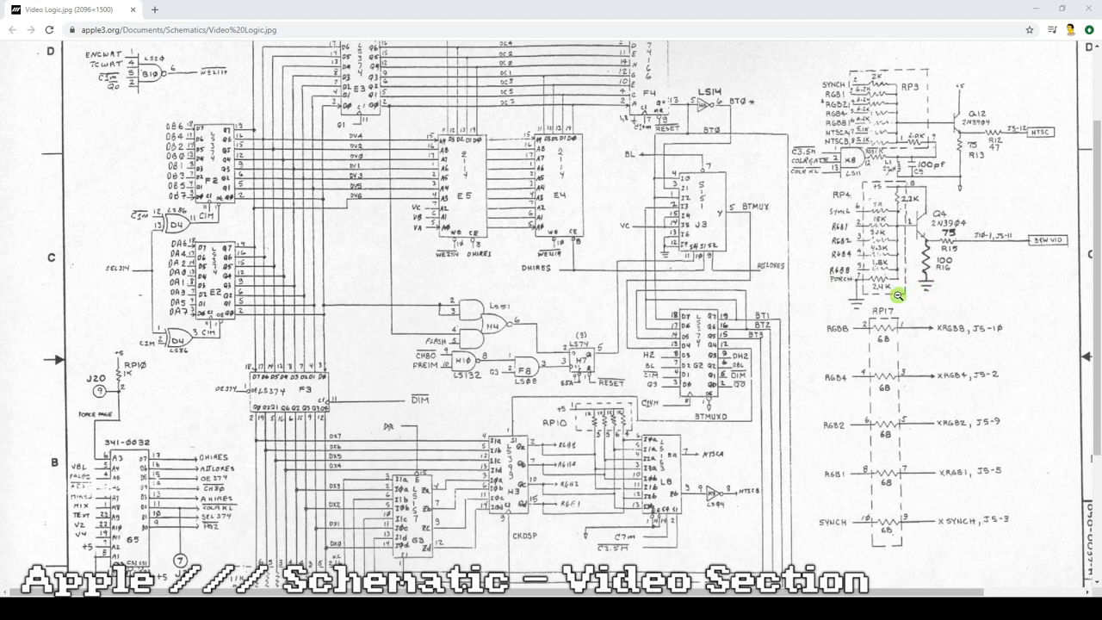
mouse_move(713, 455)
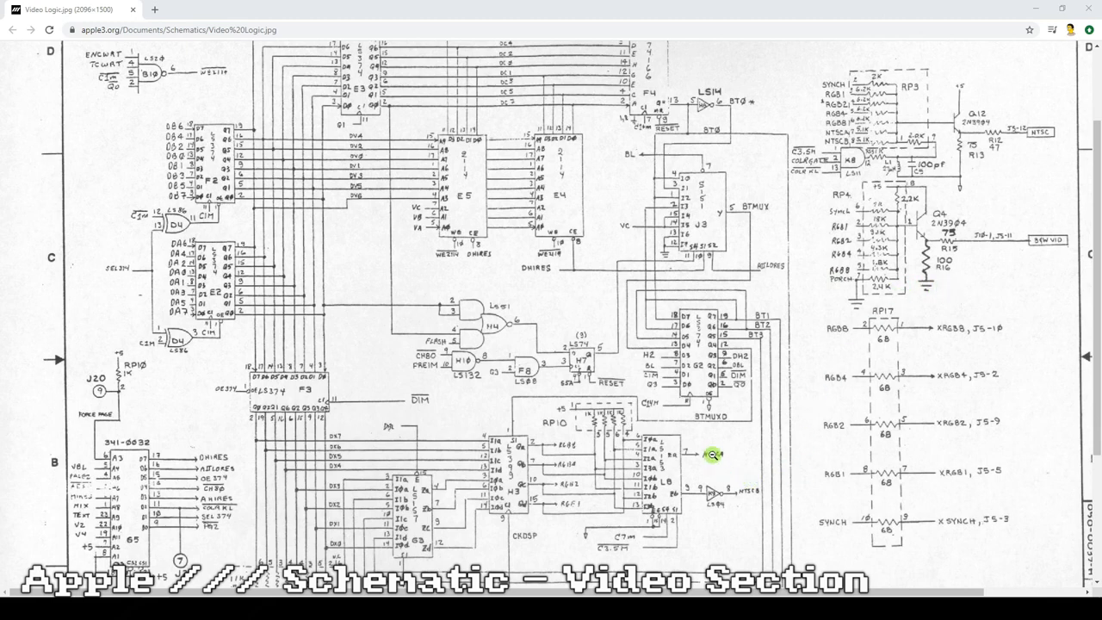
mouse_move(730, 484)
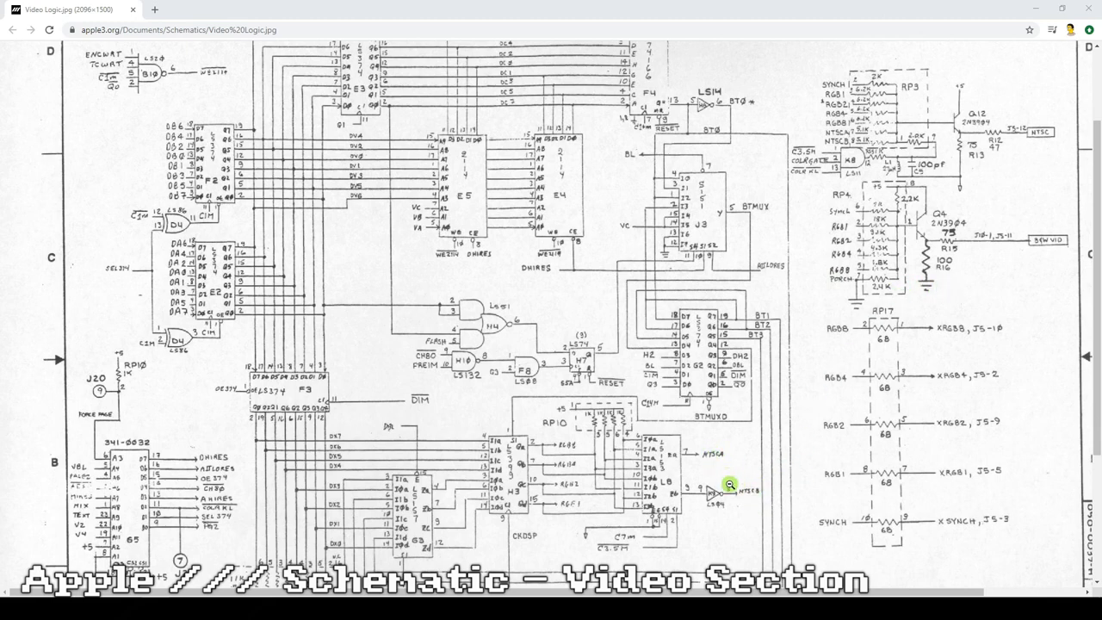
mouse_move(844, 134)
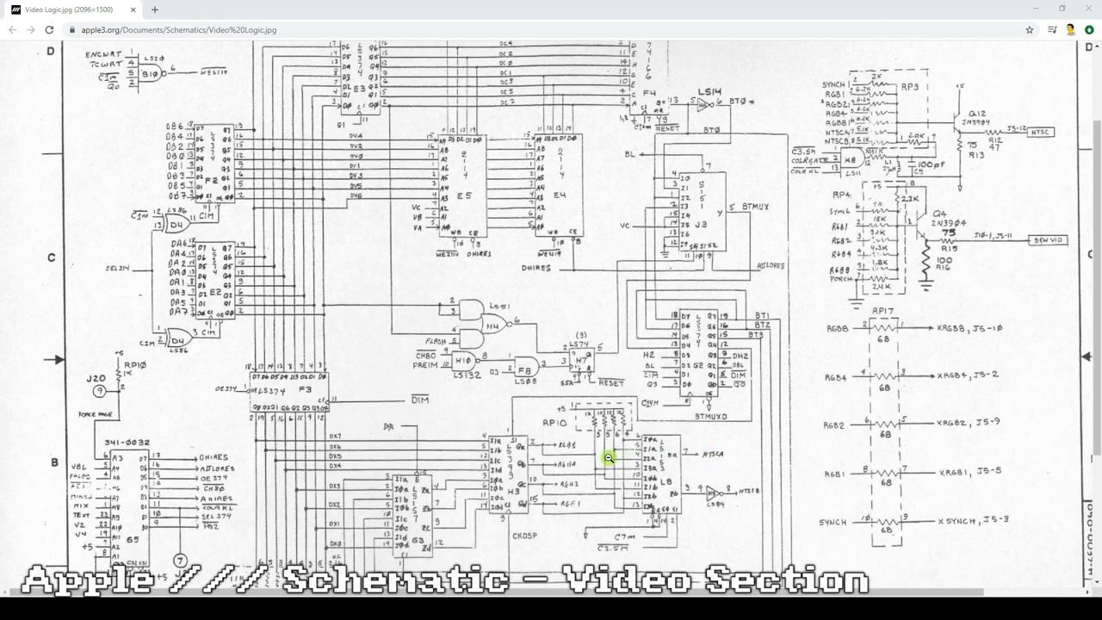
mouse_move(578, 444)
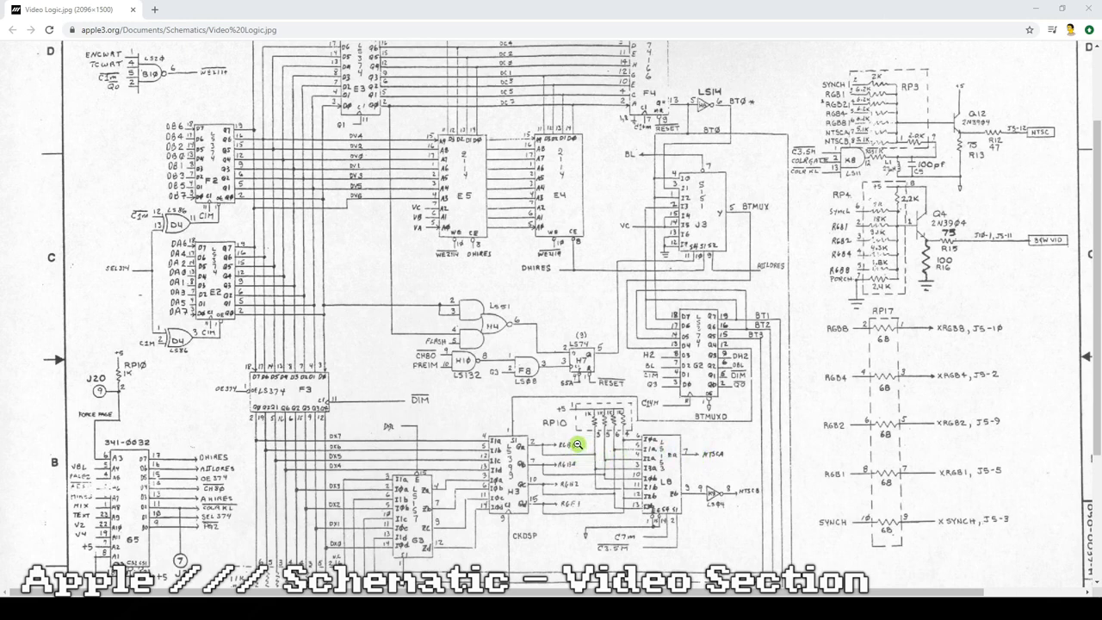
mouse_move(570, 481)
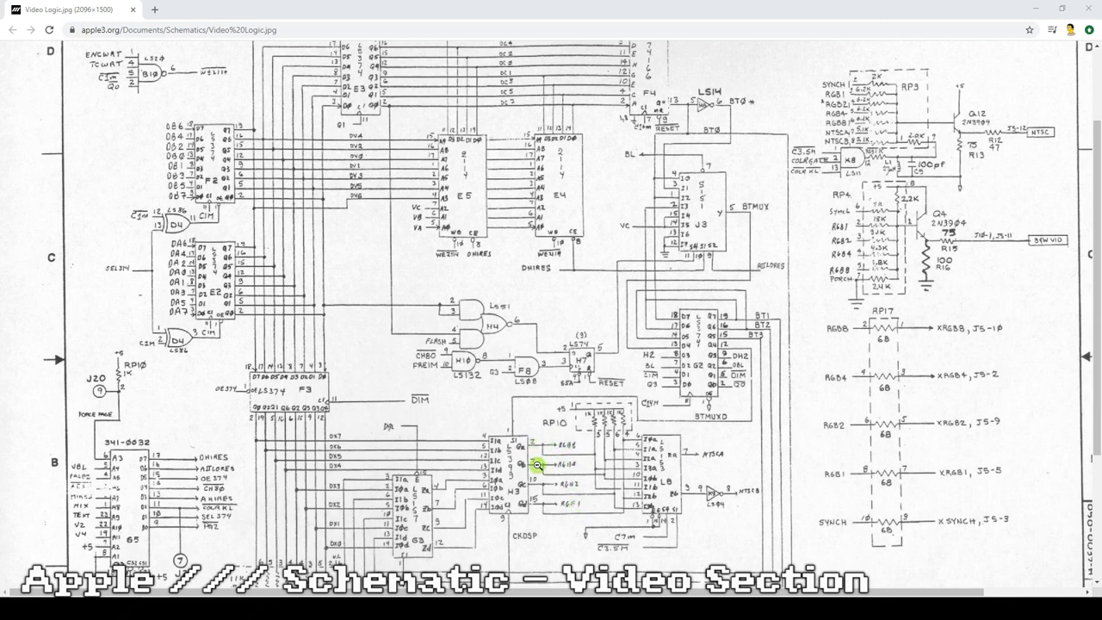
mouse_move(555, 441)
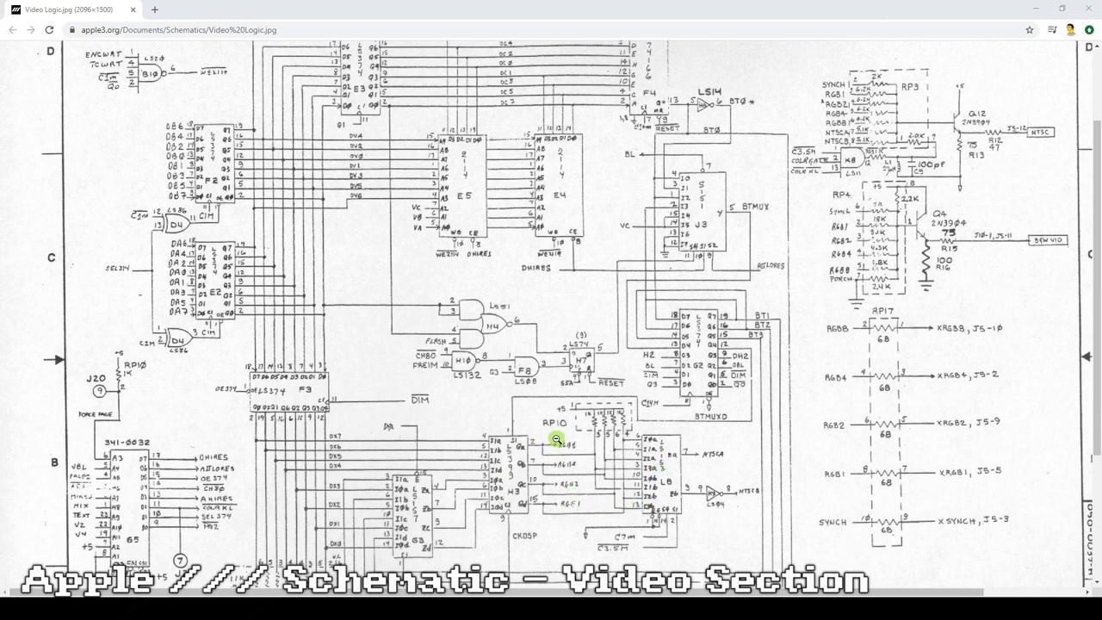
mouse_move(554, 499)
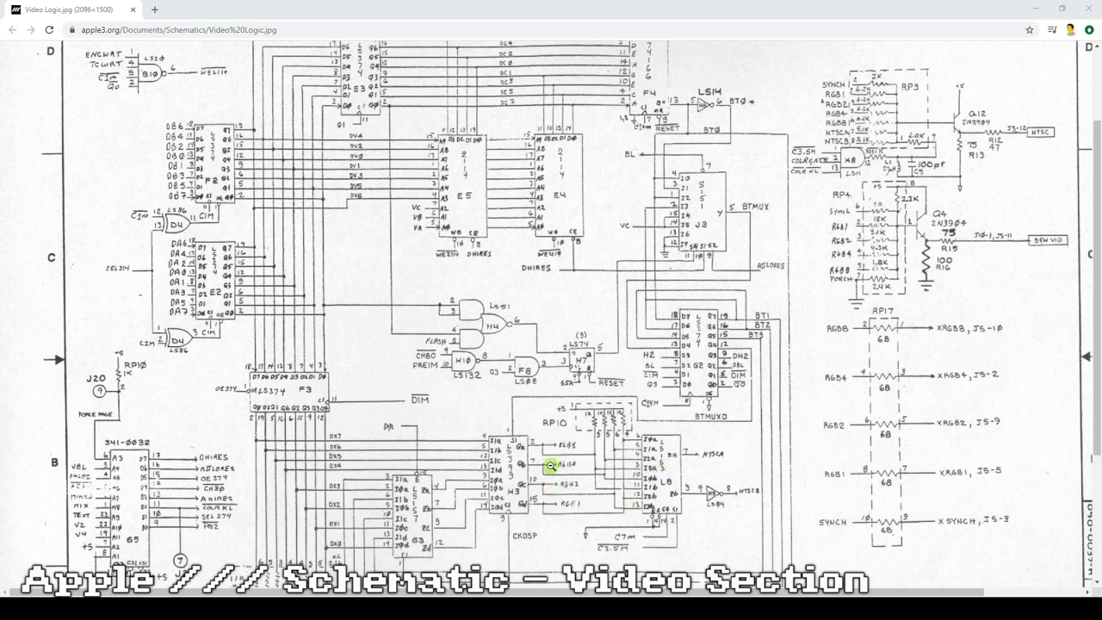
mouse_move(502, 444)
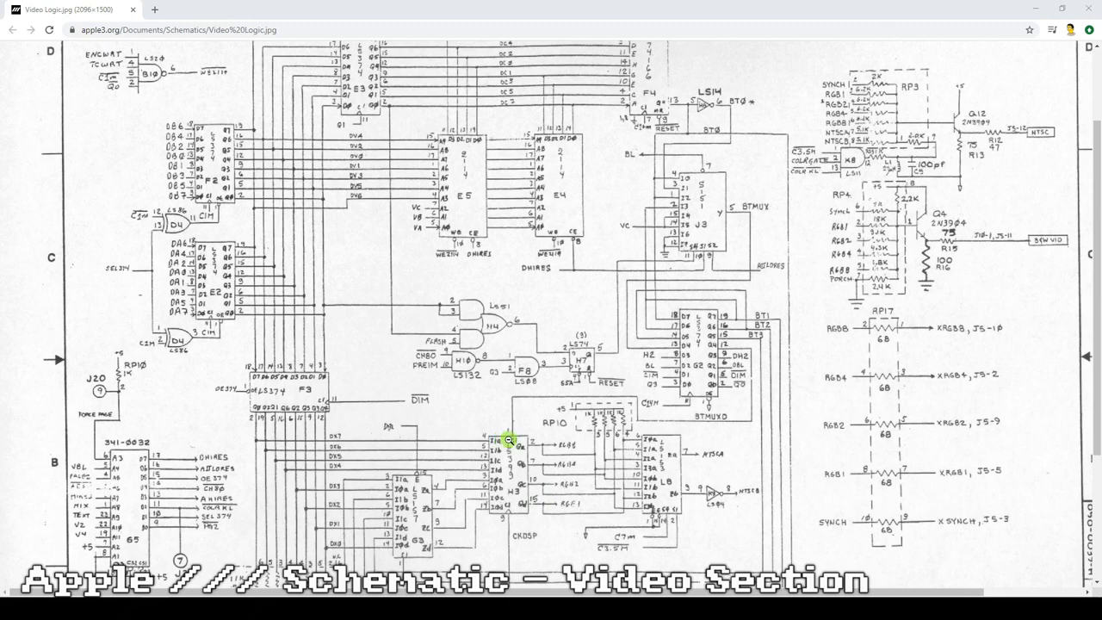
scroll(down, 3)
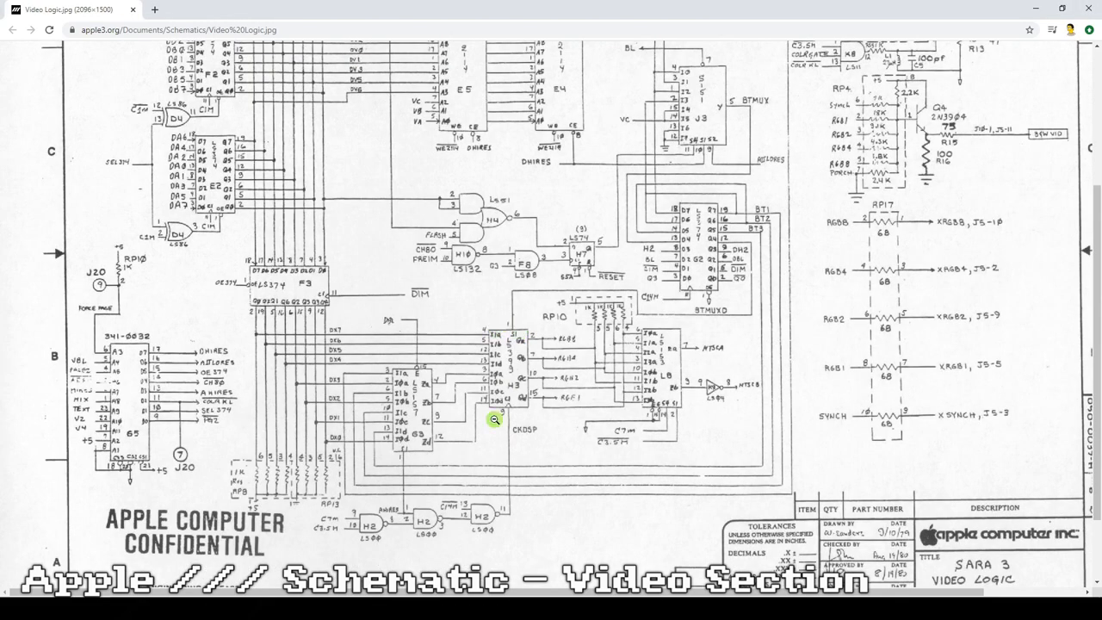
mouse_move(515, 407)
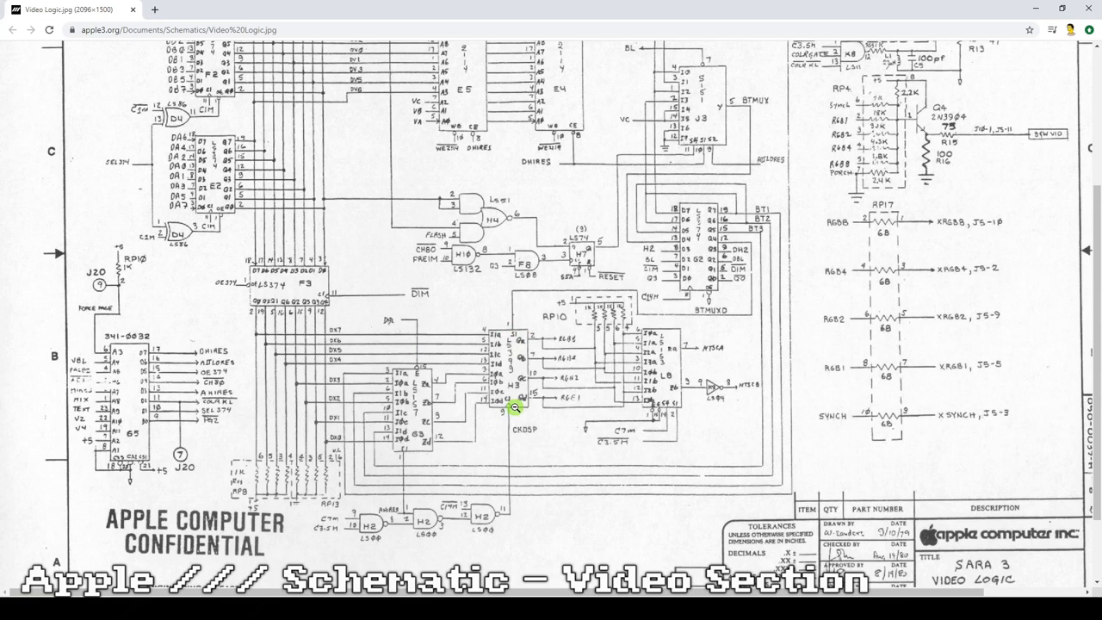
mouse_move(515, 353)
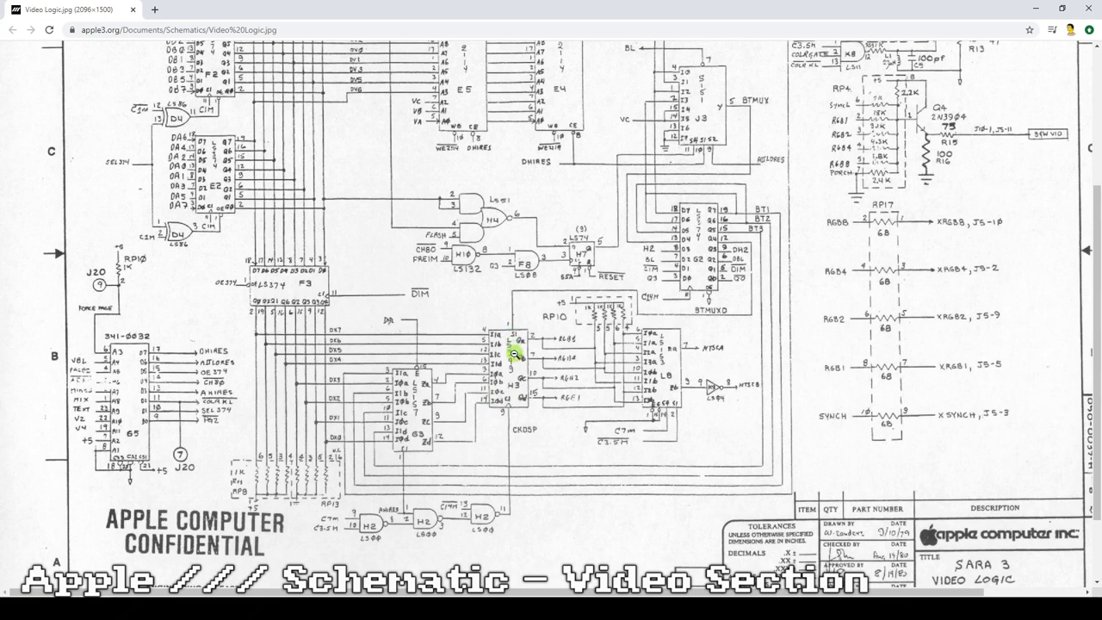
mouse_move(527, 403)
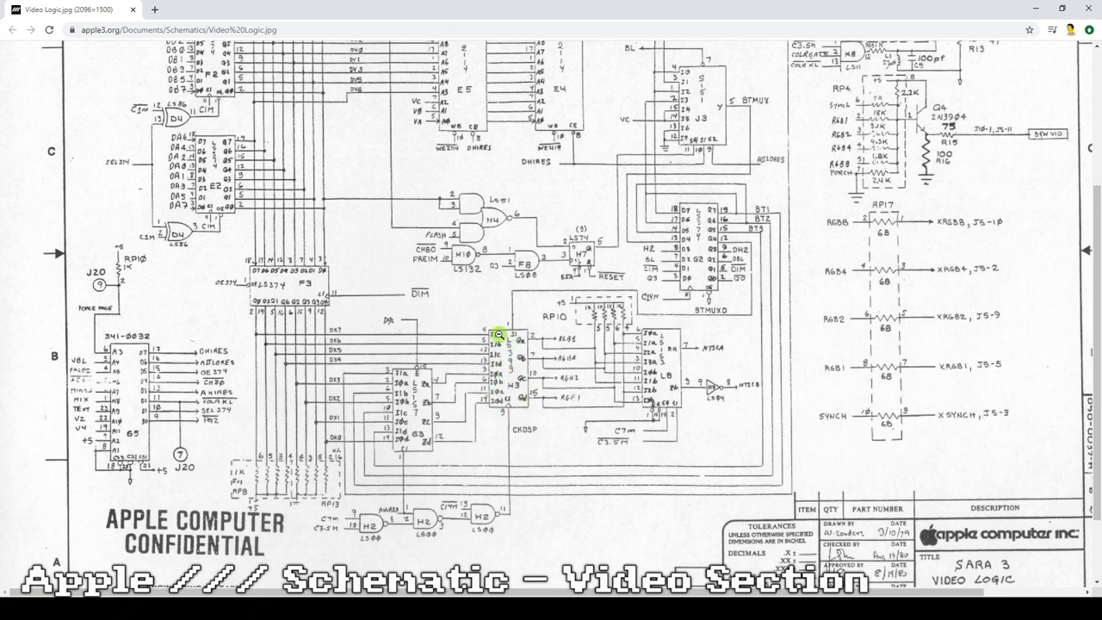
mouse_move(498, 363)
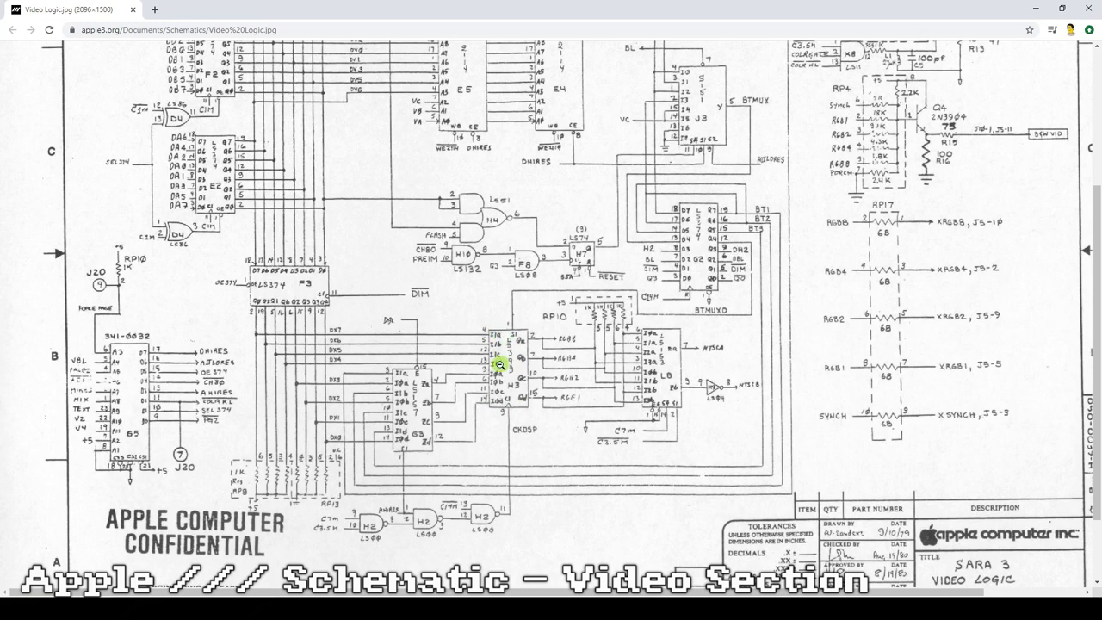
mouse_move(491, 395)
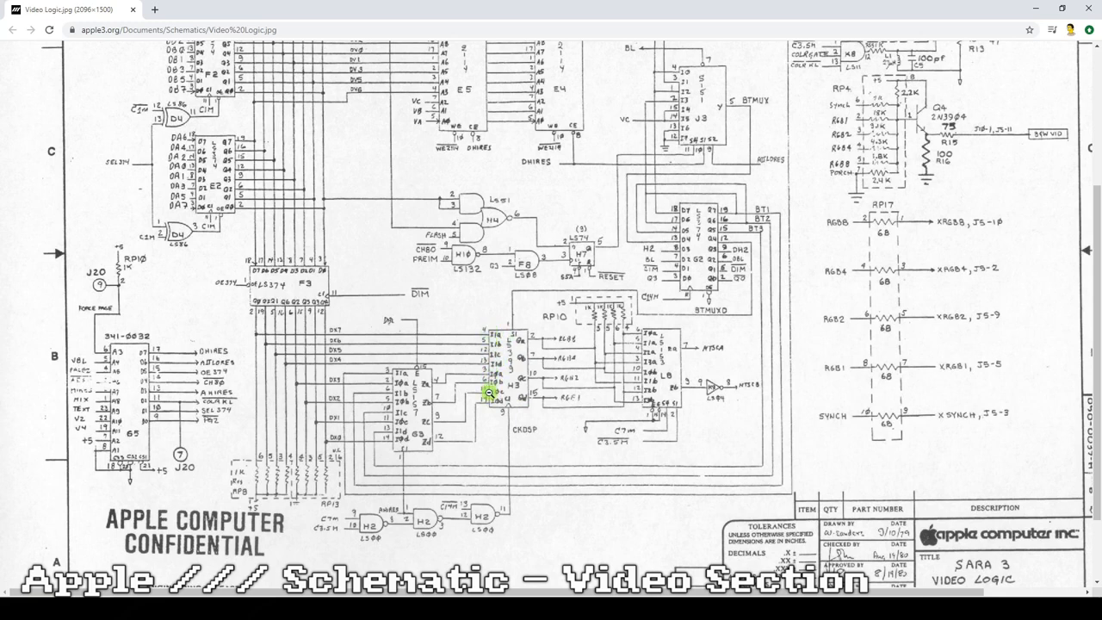
mouse_move(530, 403)
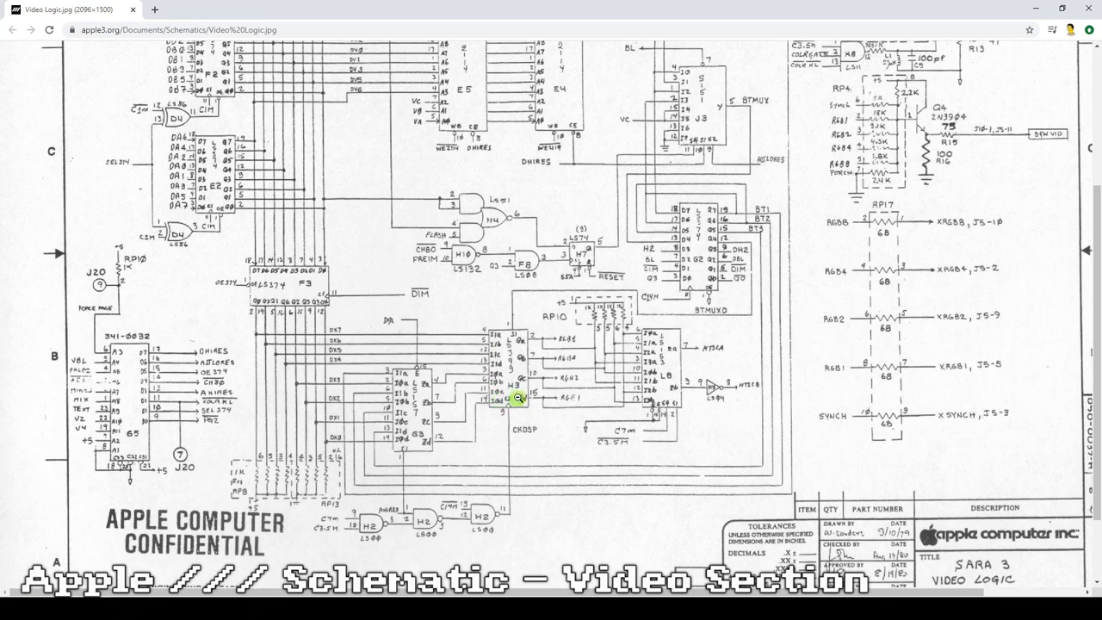
mouse_move(547, 362)
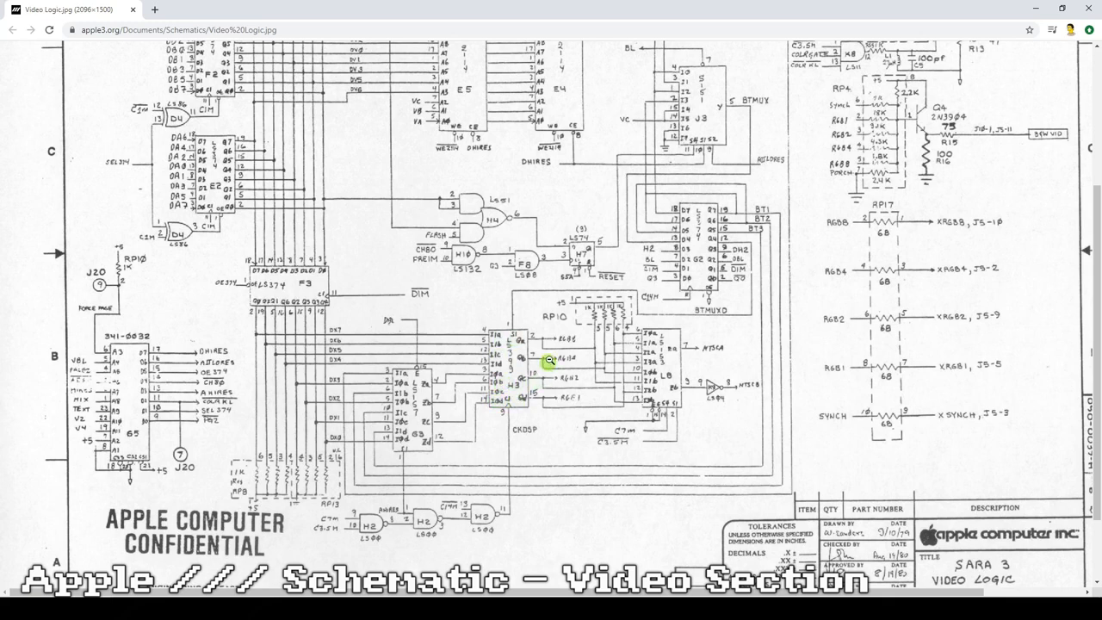
mouse_move(547, 355)
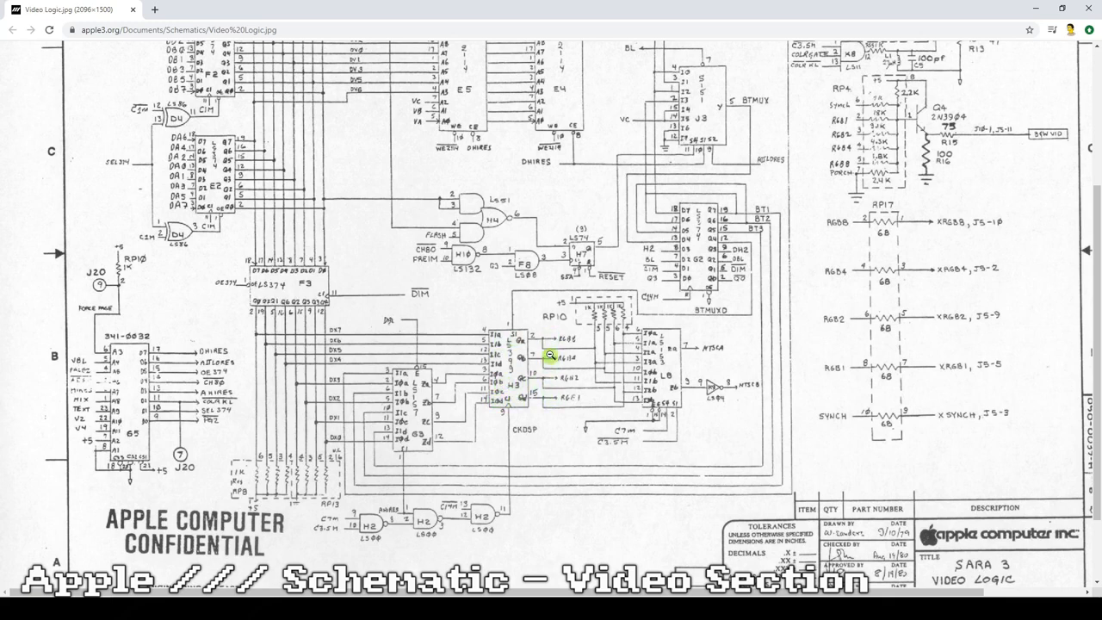
mouse_move(547, 341)
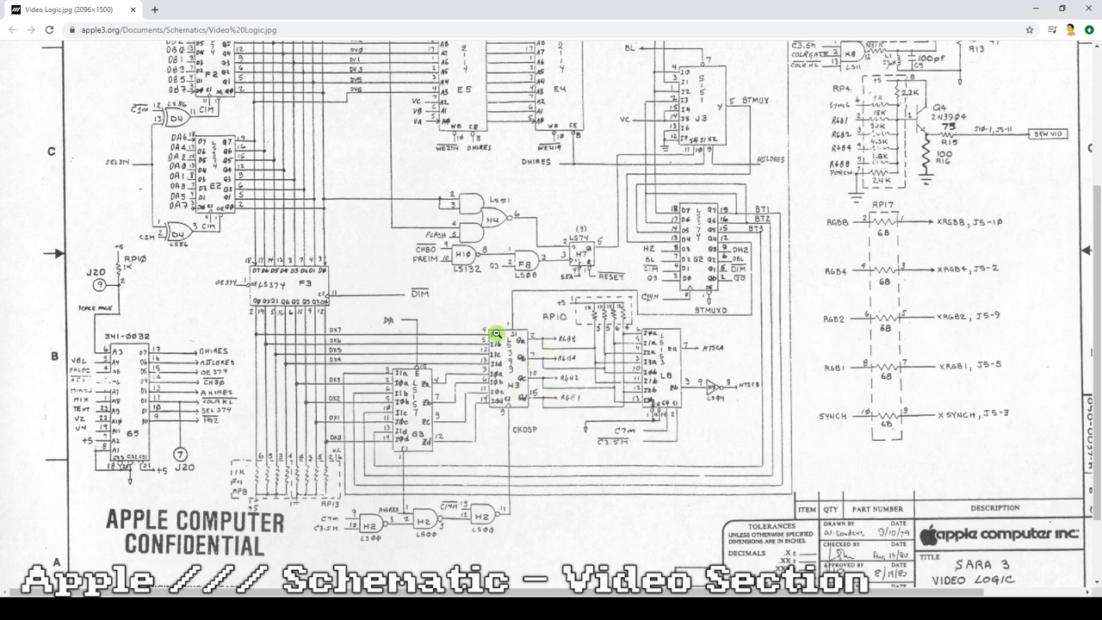
mouse_move(486, 368)
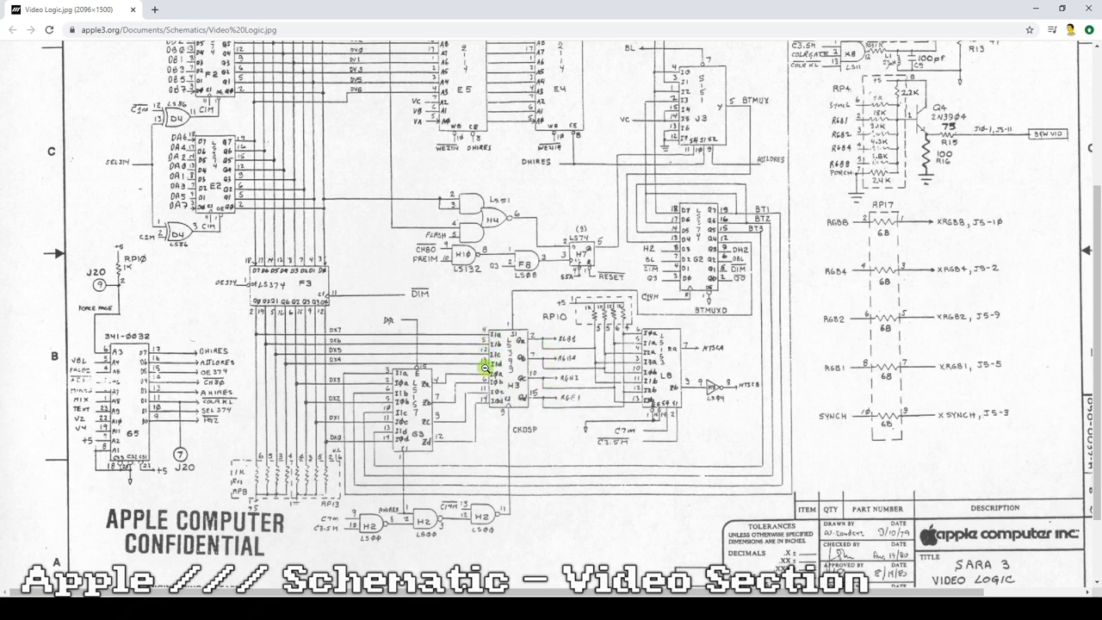
mouse_move(486, 335)
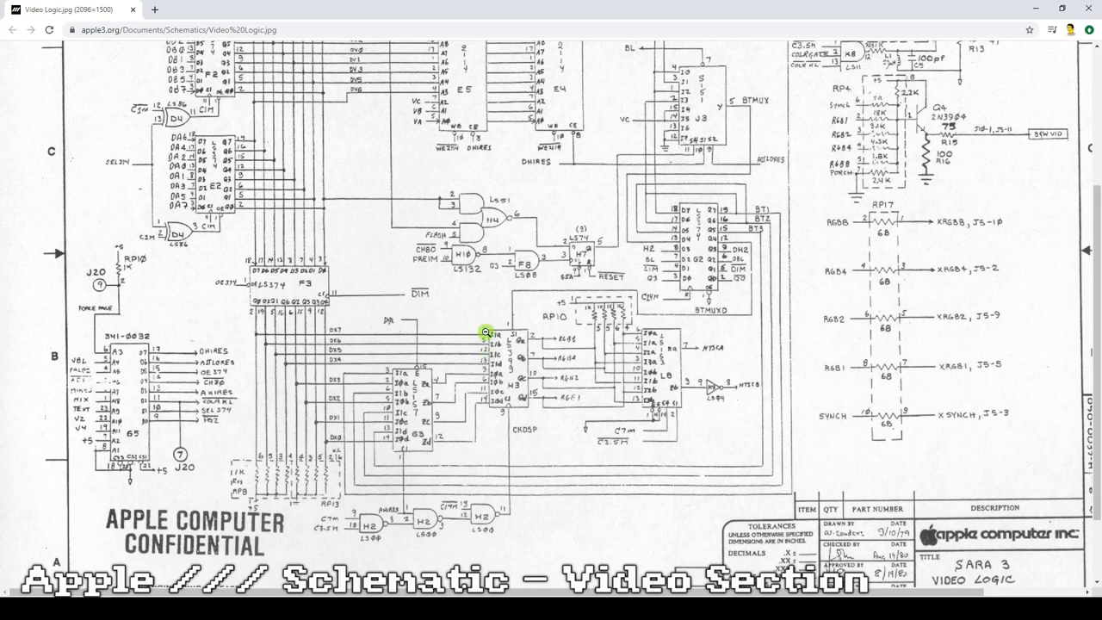
mouse_move(544, 346)
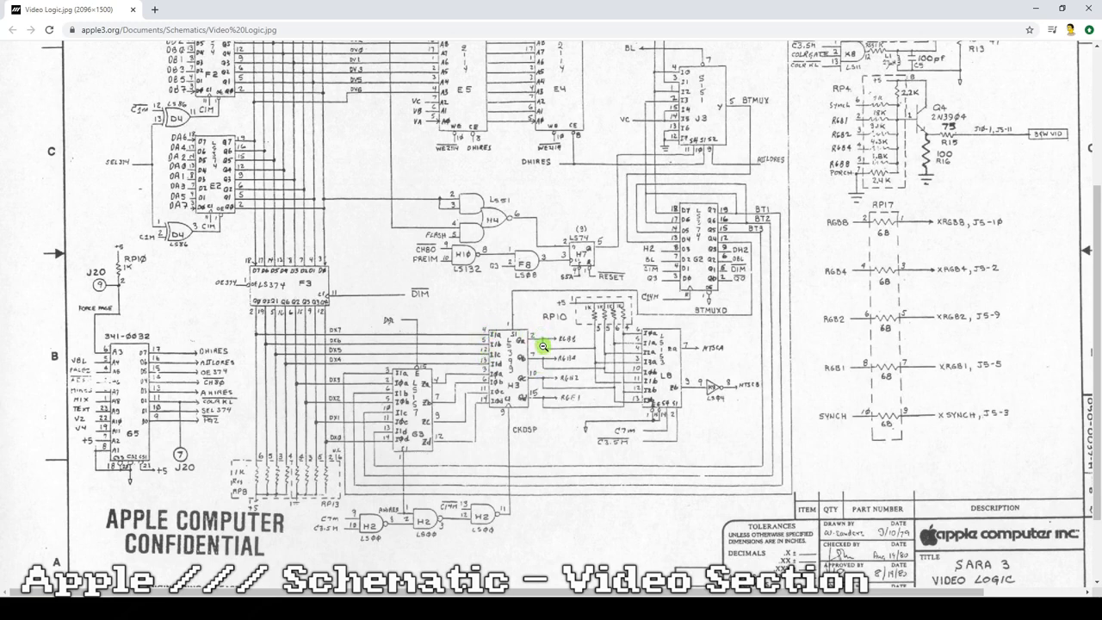
mouse_move(506, 352)
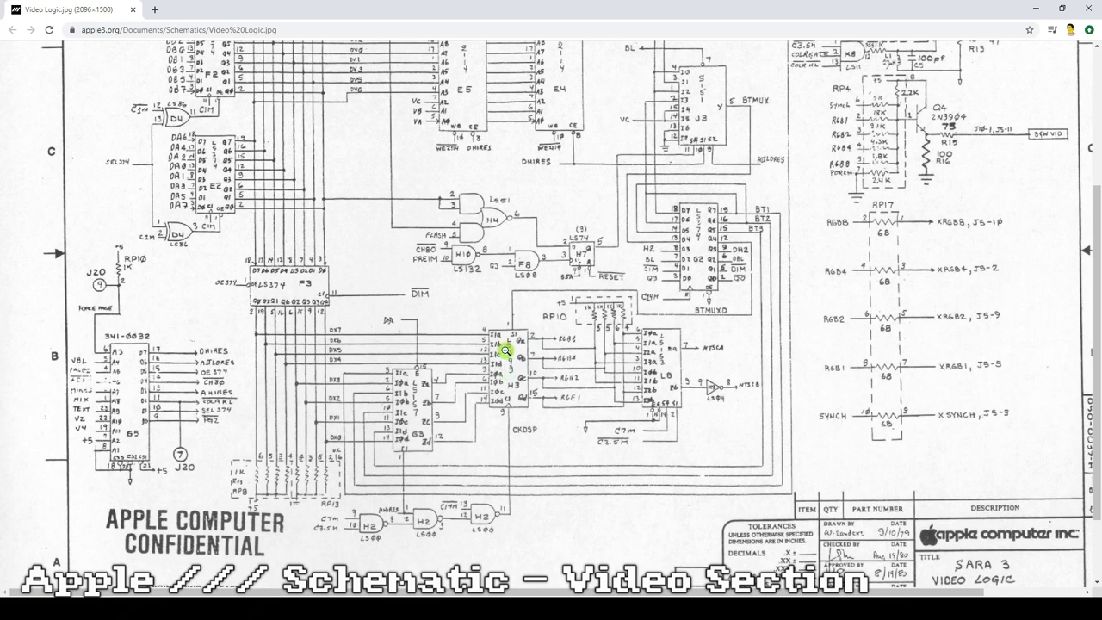
mouse_move(492, 330)
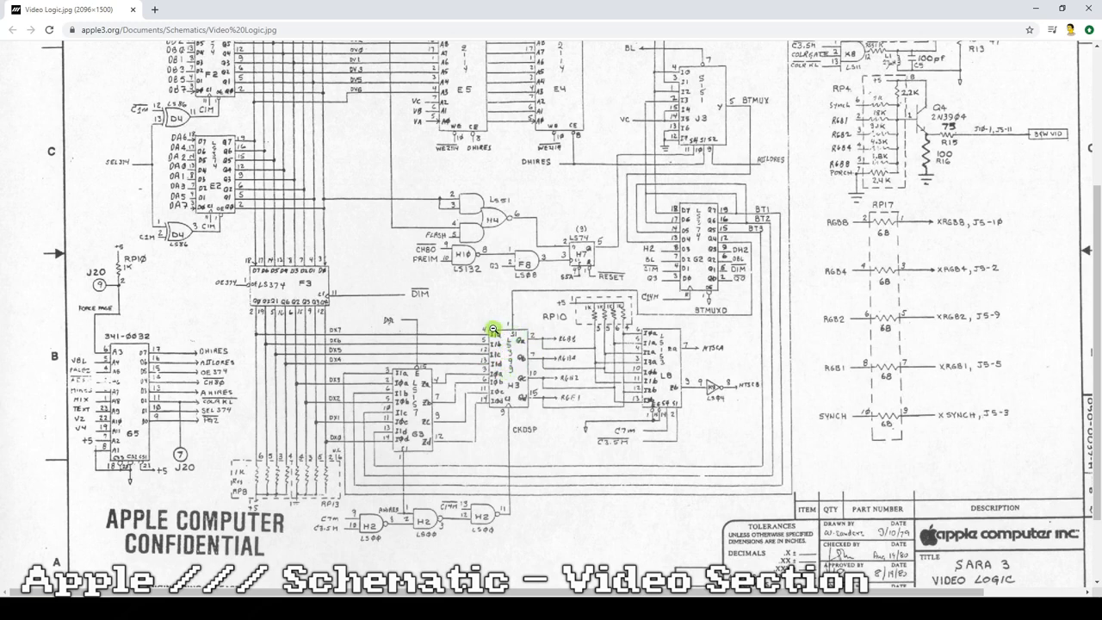
mouse_move(528, 351)
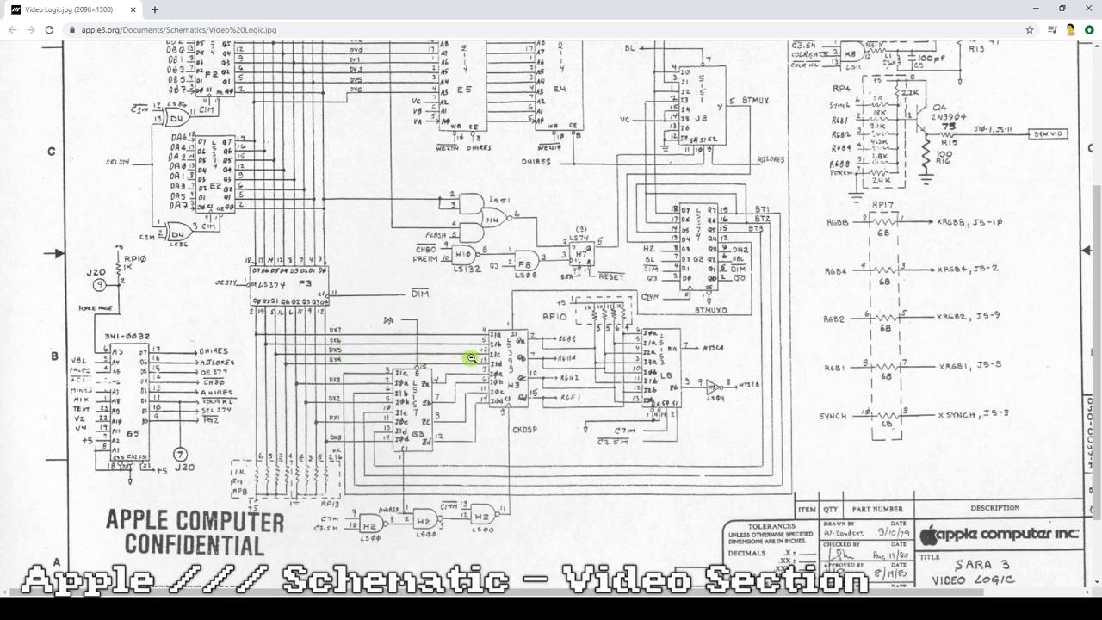
mouse_move(558, 362)
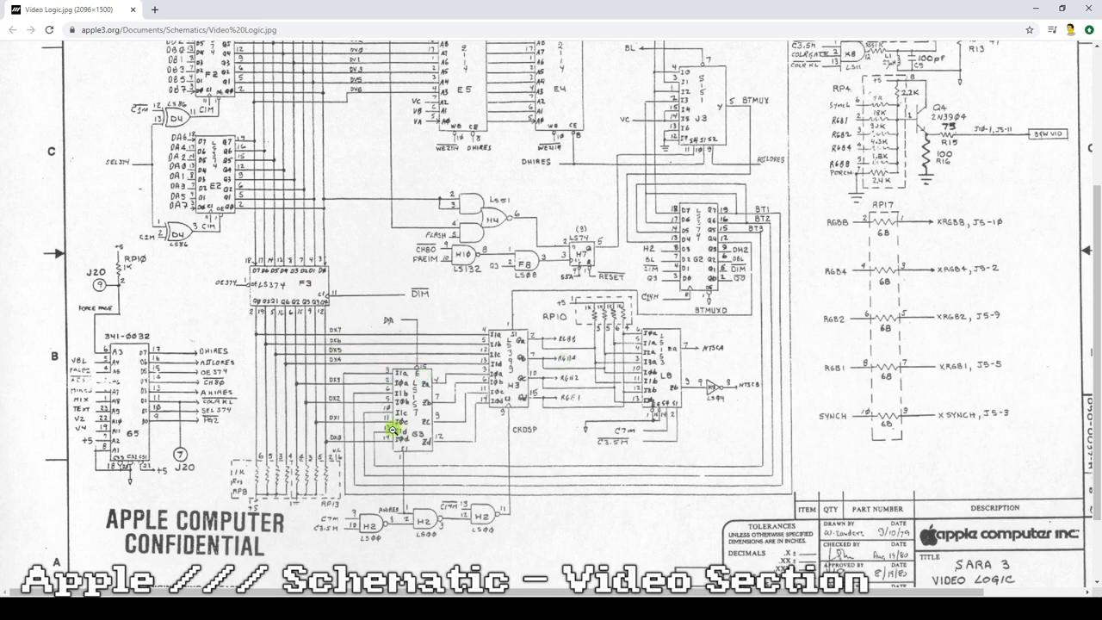
mouse_move(427, 372)
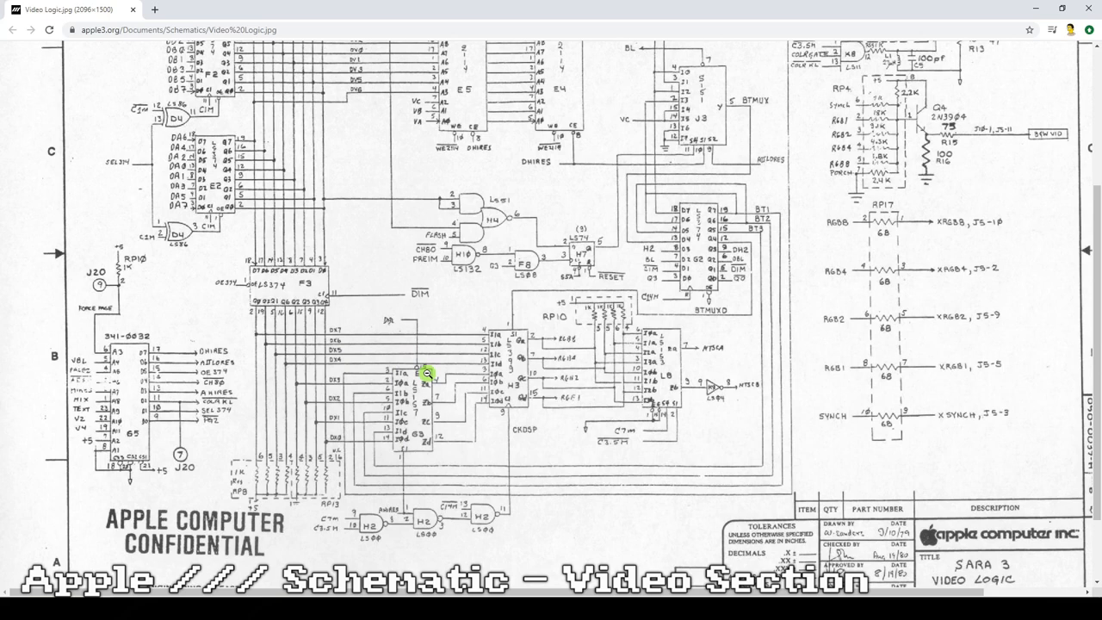
mouse_move(399, 468)
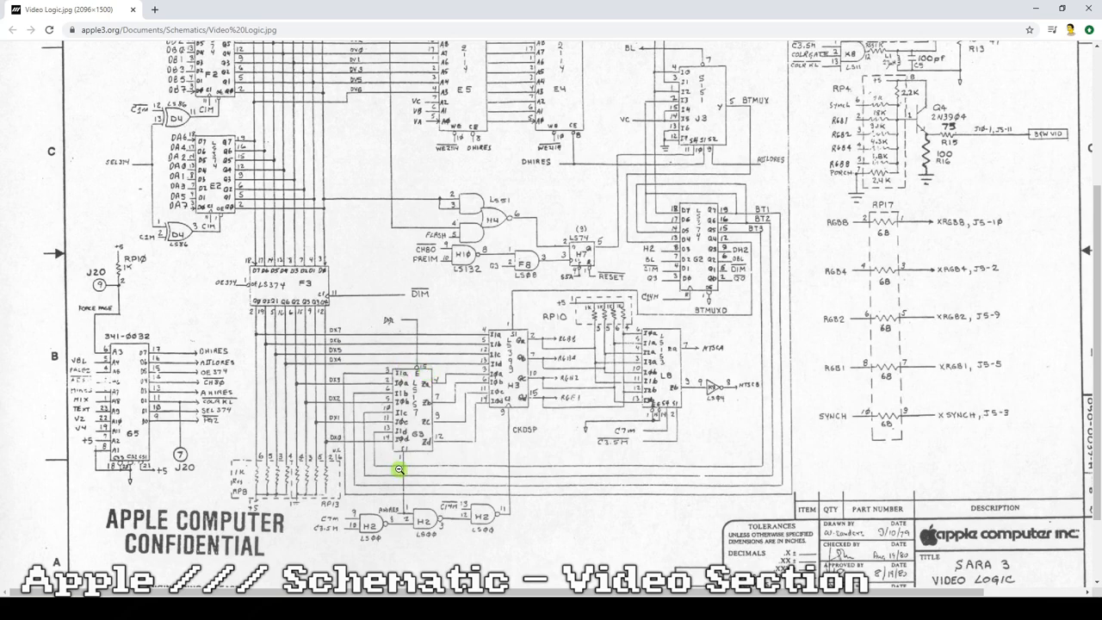
mouse_move(411, 444)
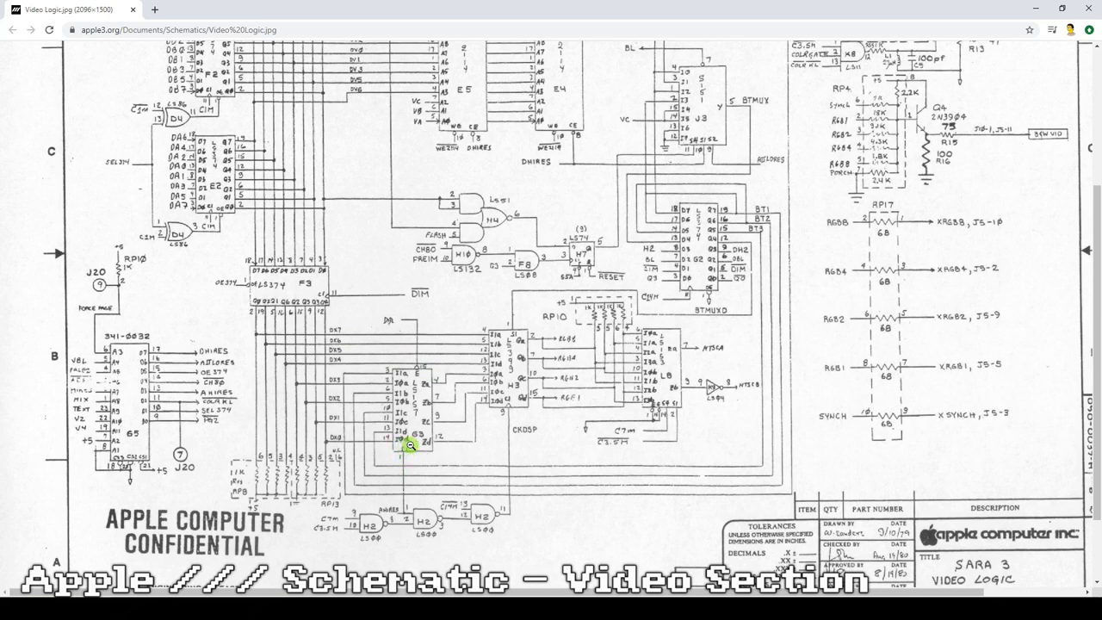
mouse_move(433, 371)
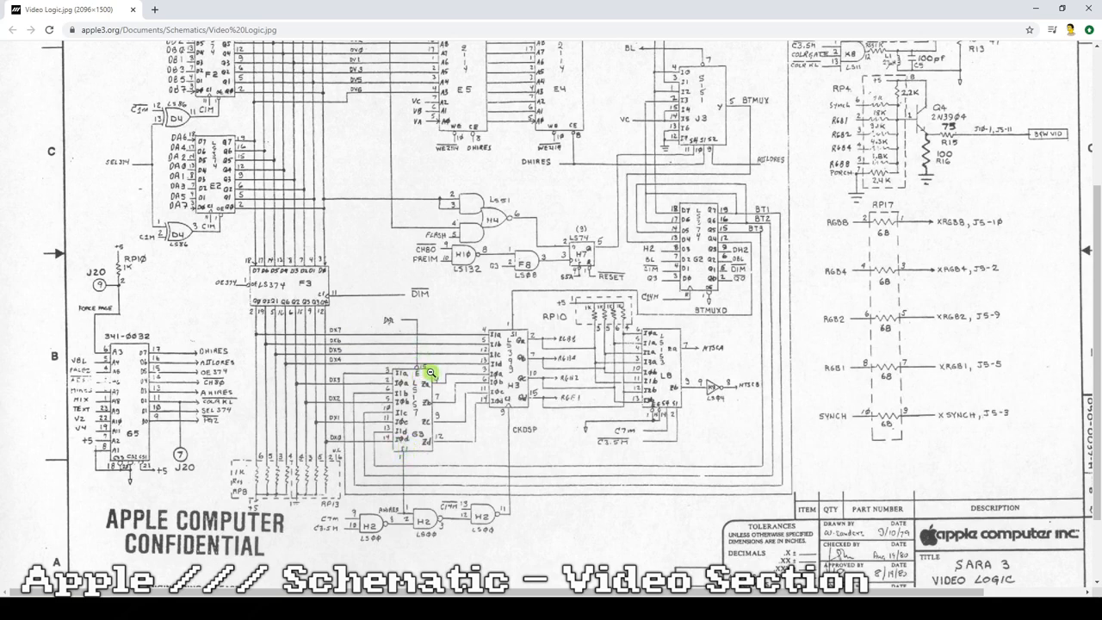
mouse_move(472, 393)
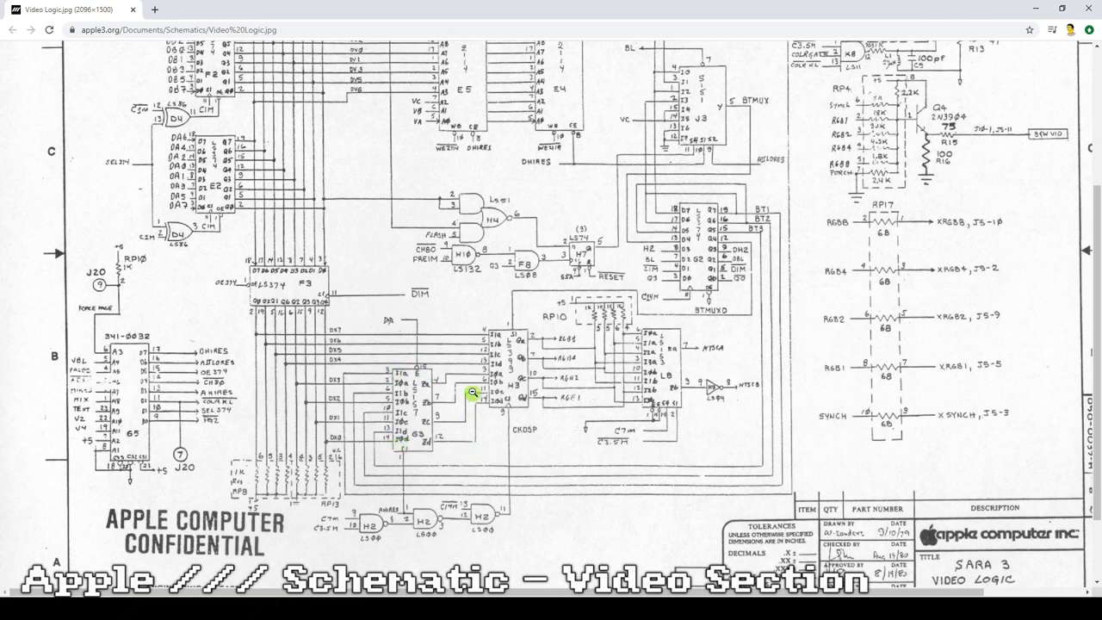
mouse_move(389, 372)
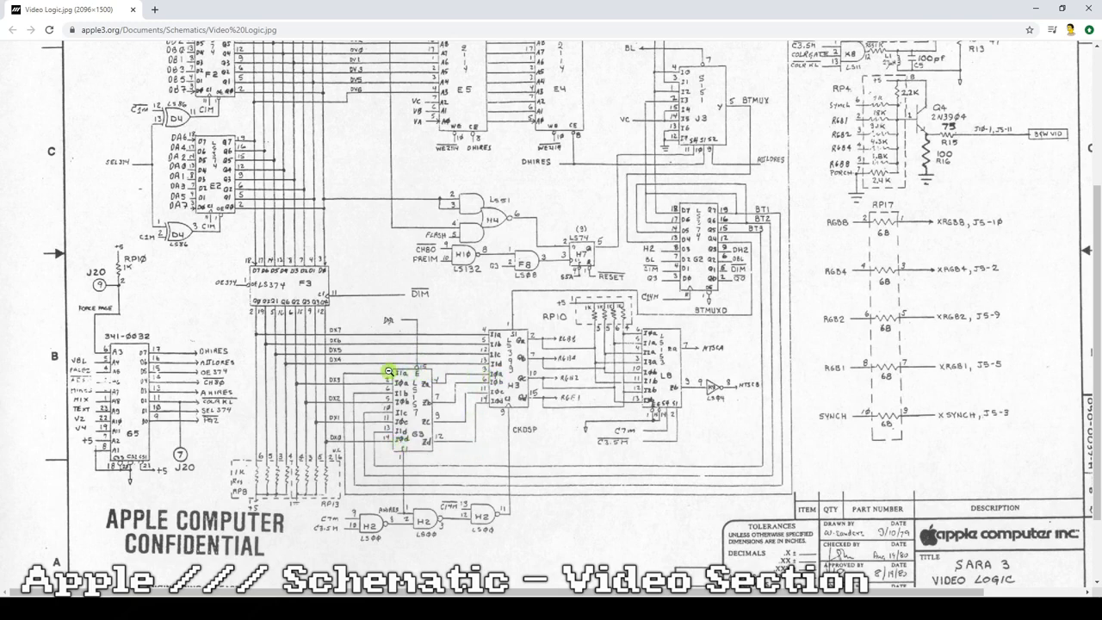
mouse_move(427, 368)
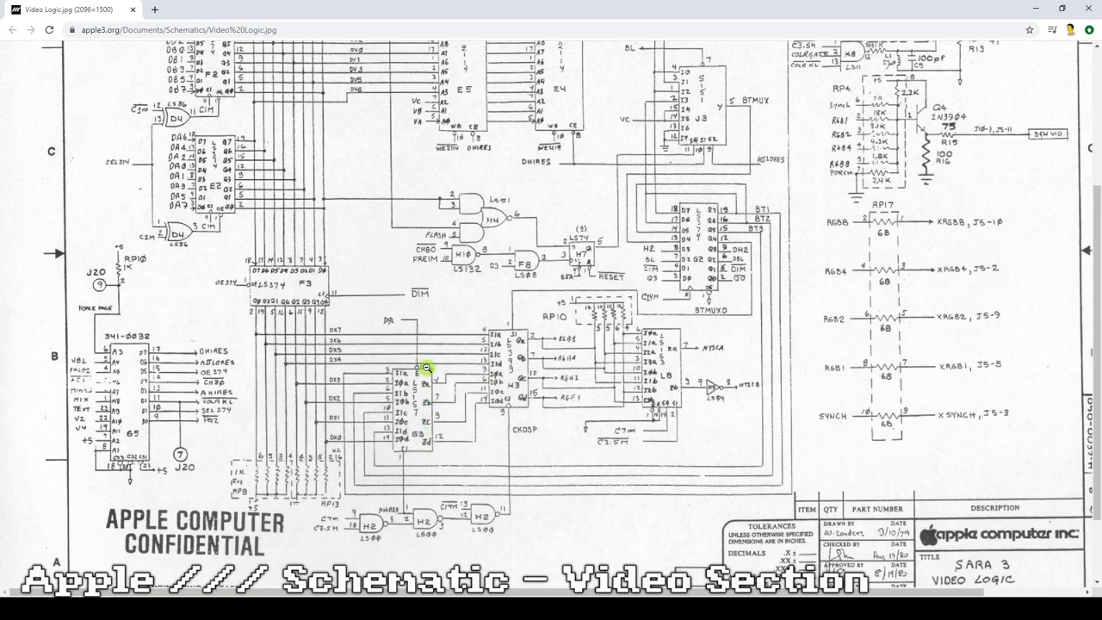
mouse_move(486, 376)
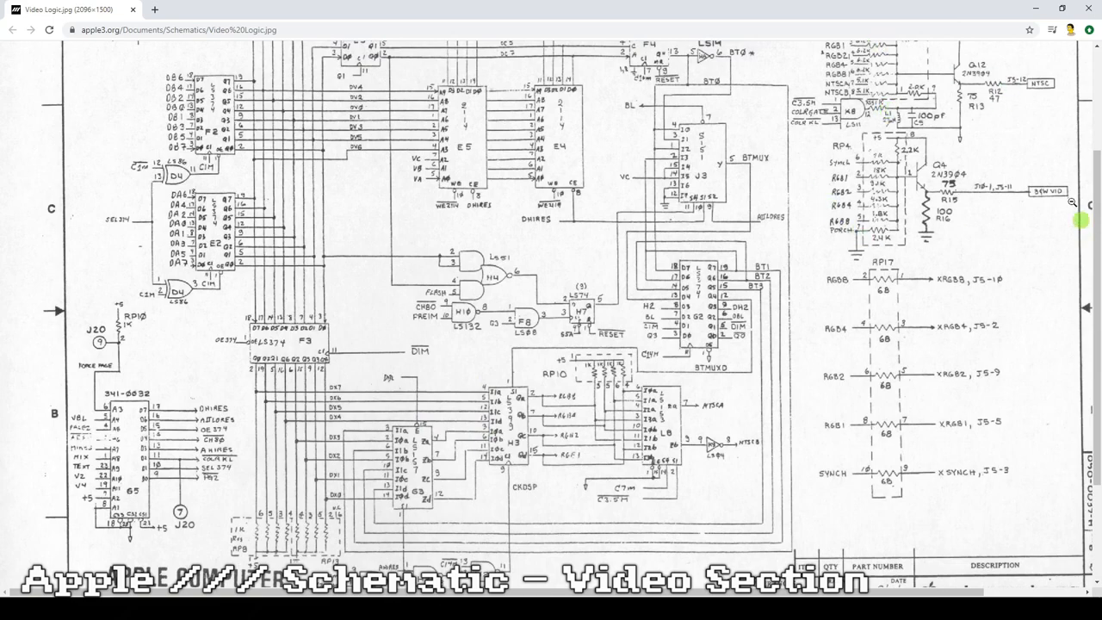
scroll(down, 3)
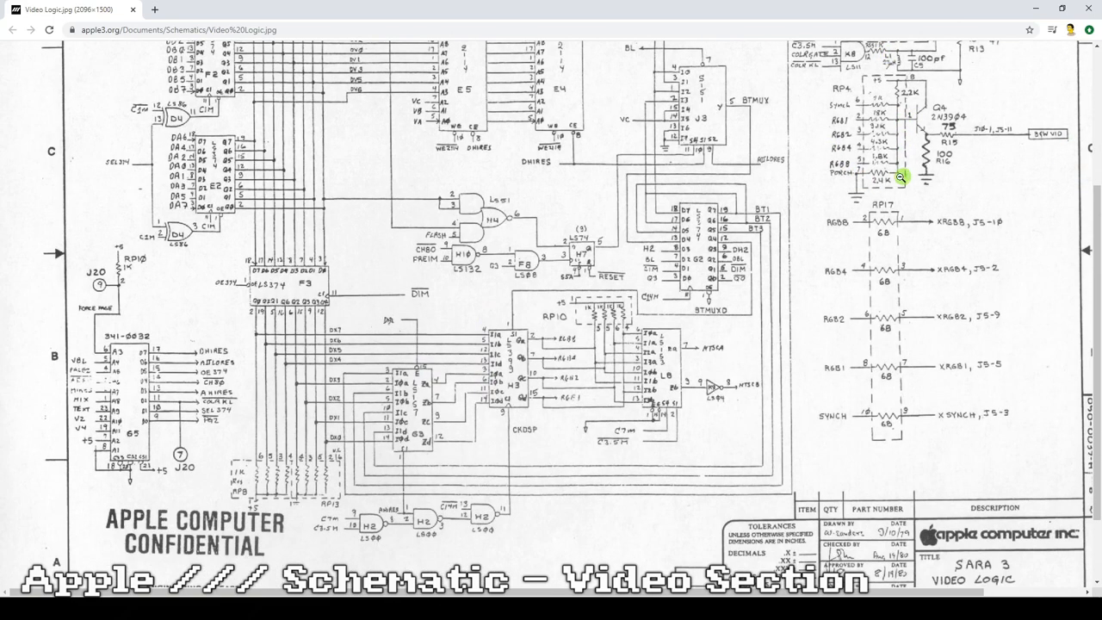
mouse_move(480, 334)
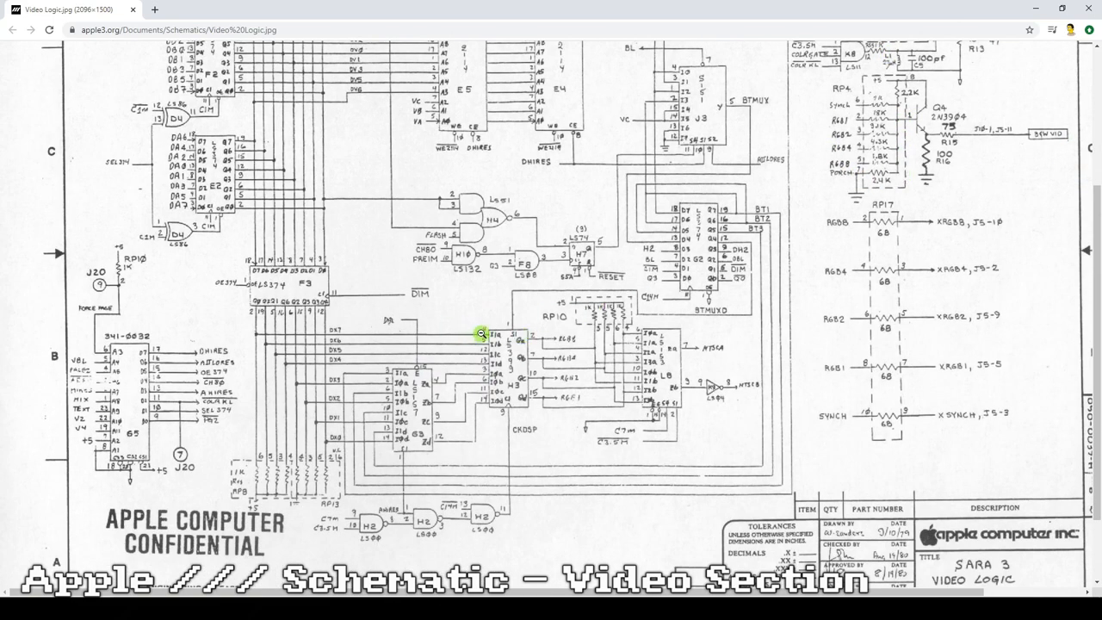
mouse_move(434, 367)
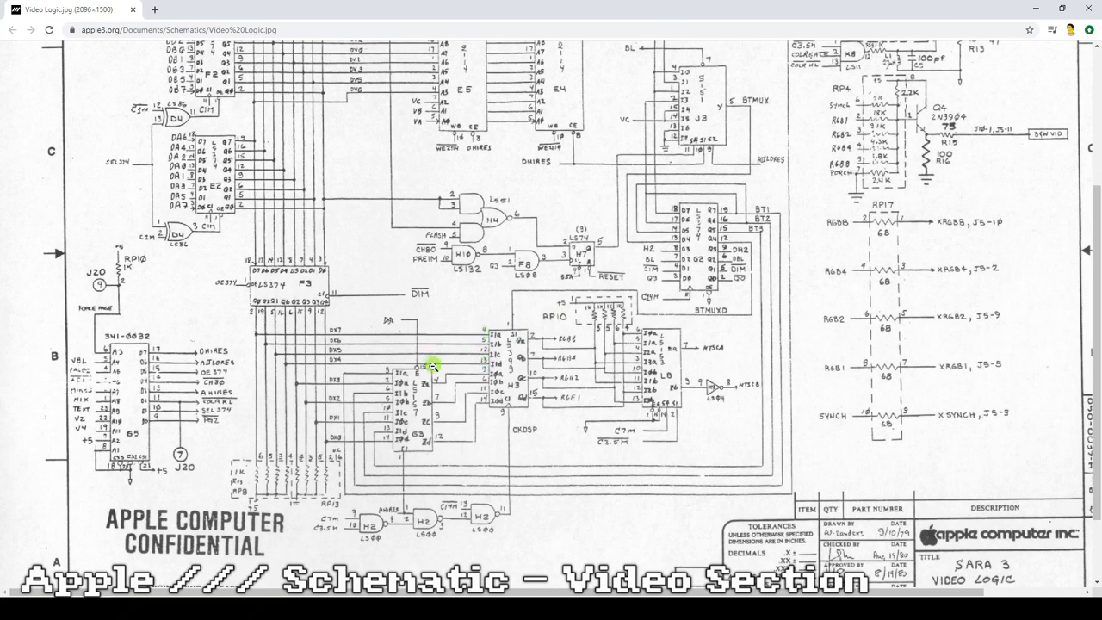
mouse_move(485, 346)
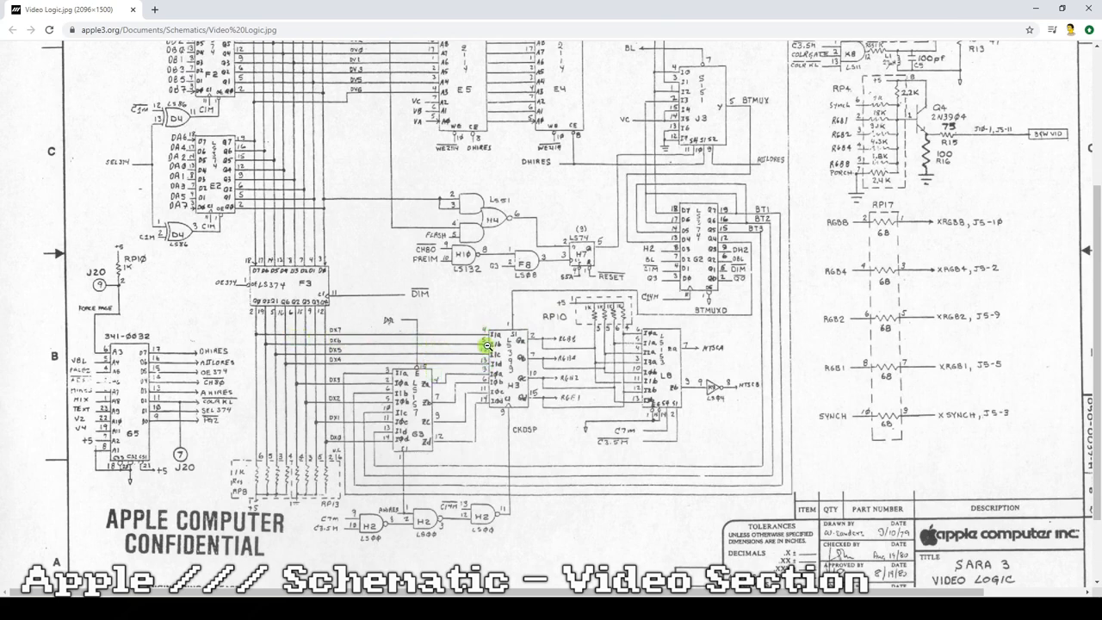
mouse_move(475, 344)
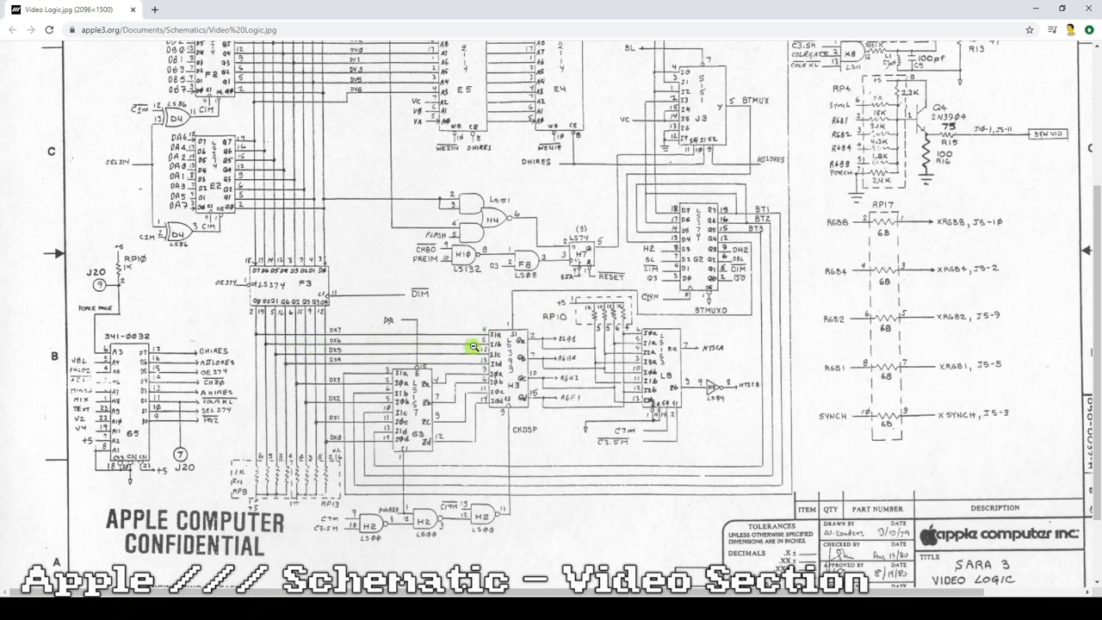
mouse_move(423, 380)
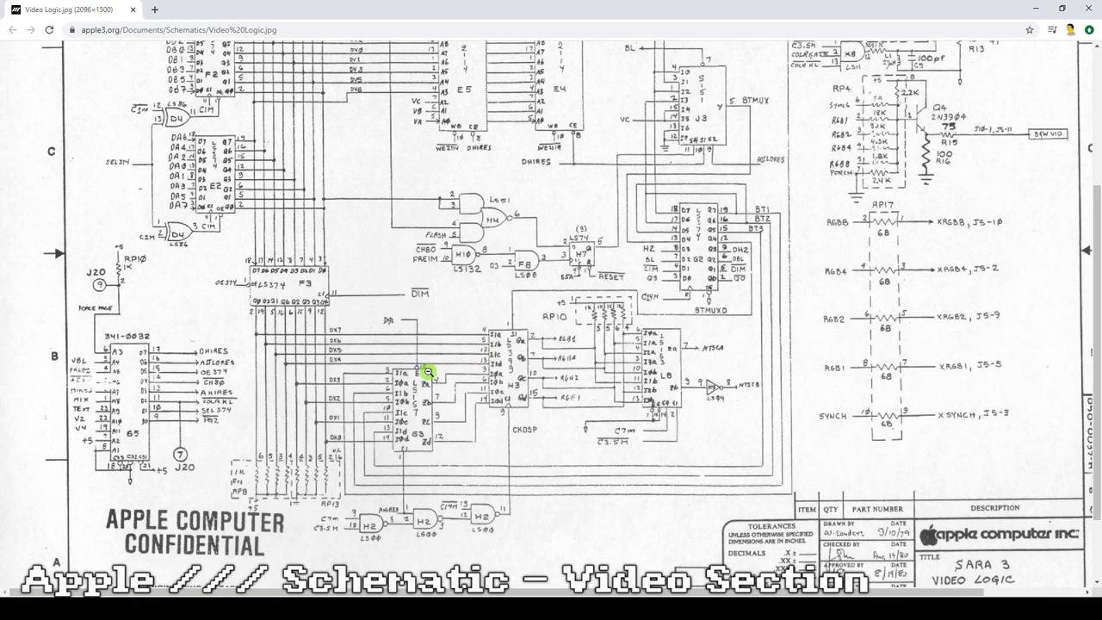
mouse_move(423, 451)
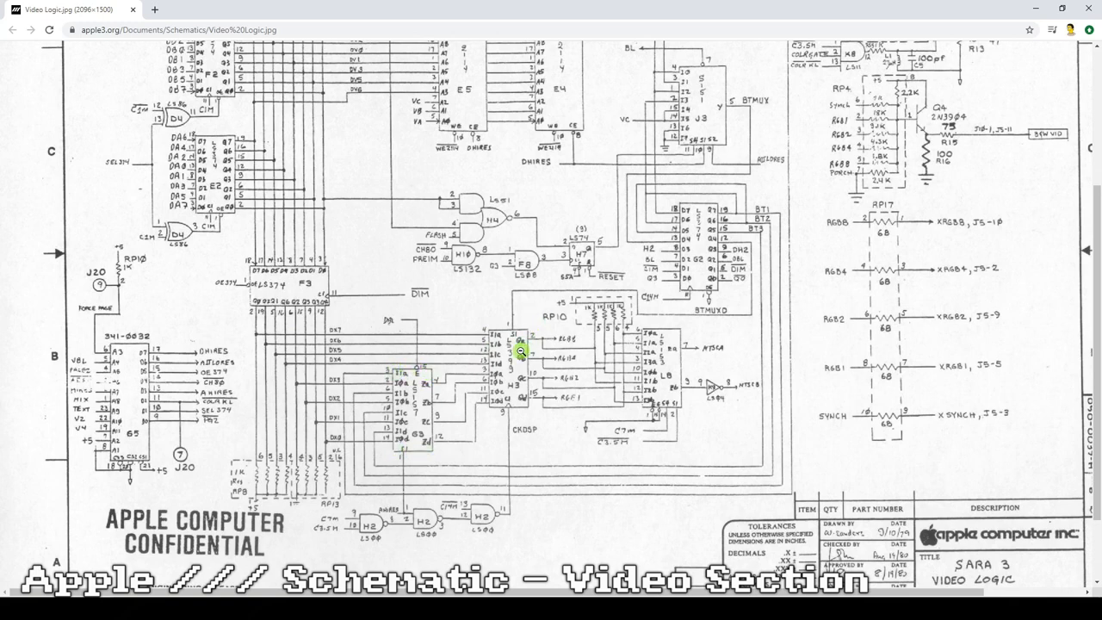
mouse_move(392, 456)
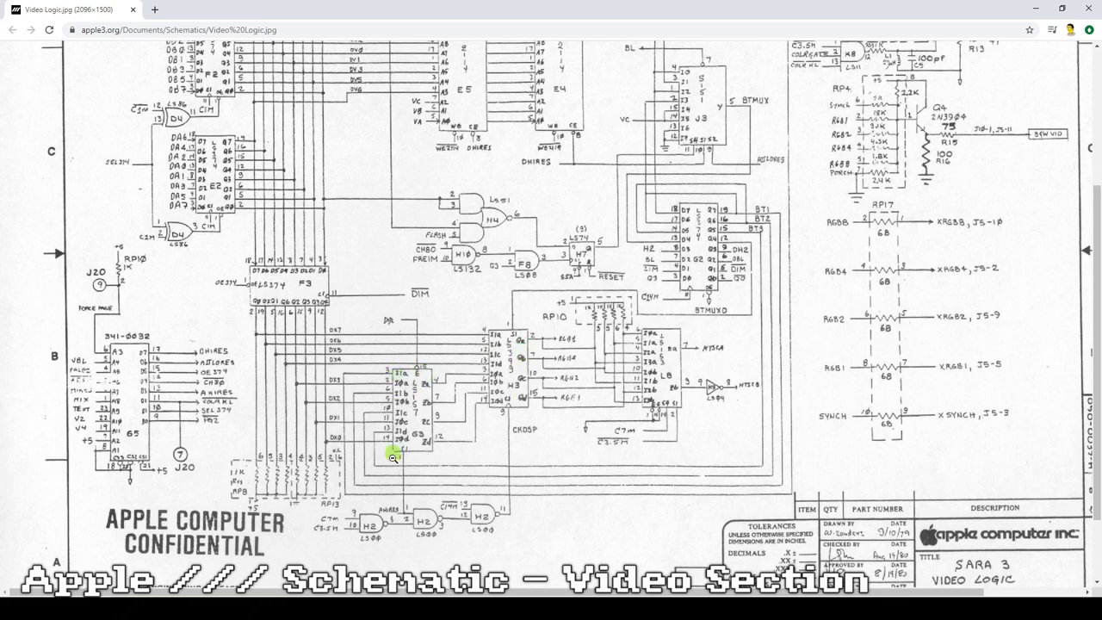
mouse_move(434, 451)
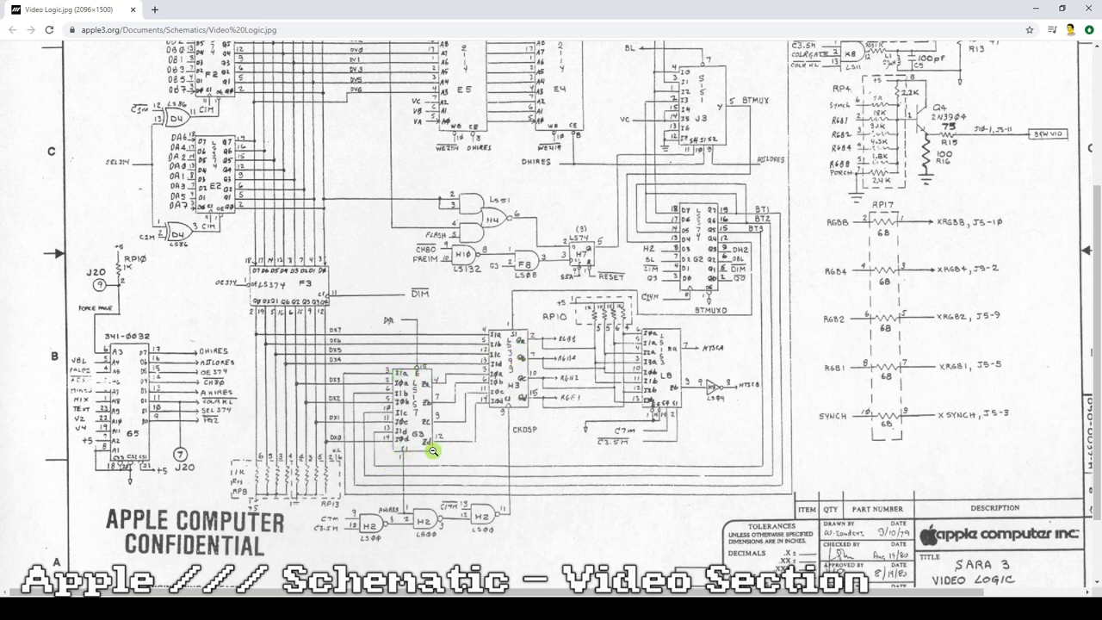
mouse_move(400, 451)
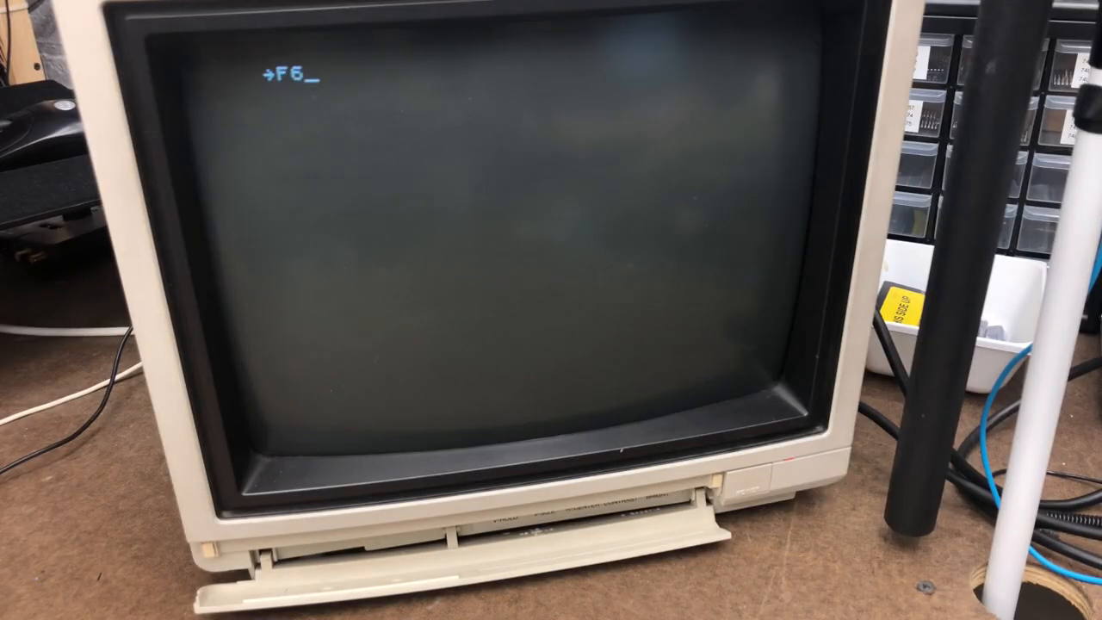
text(E6G)
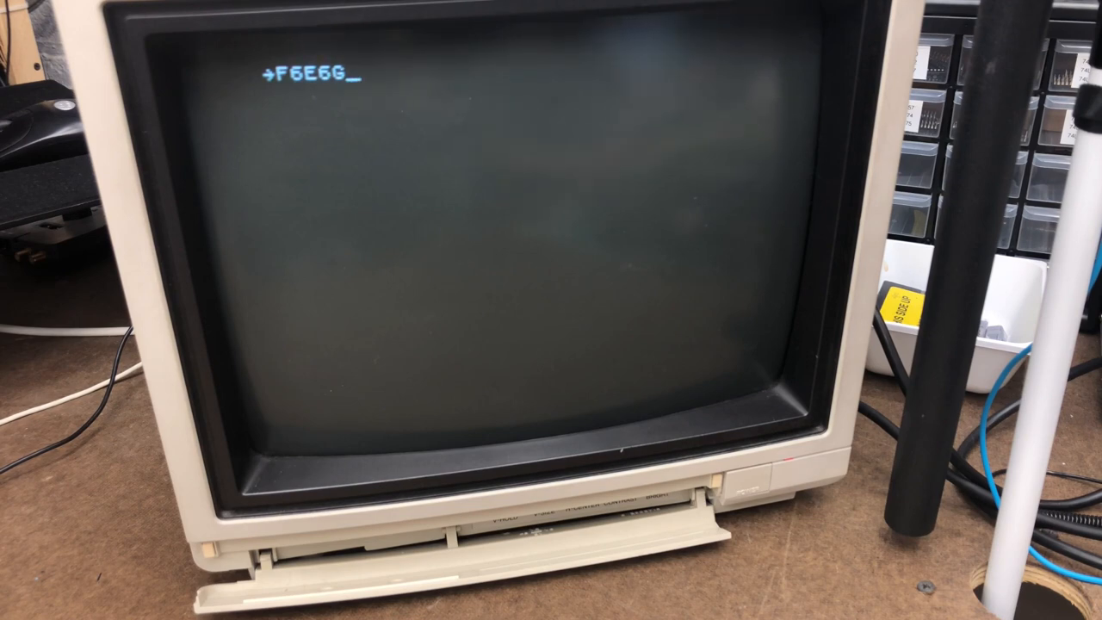